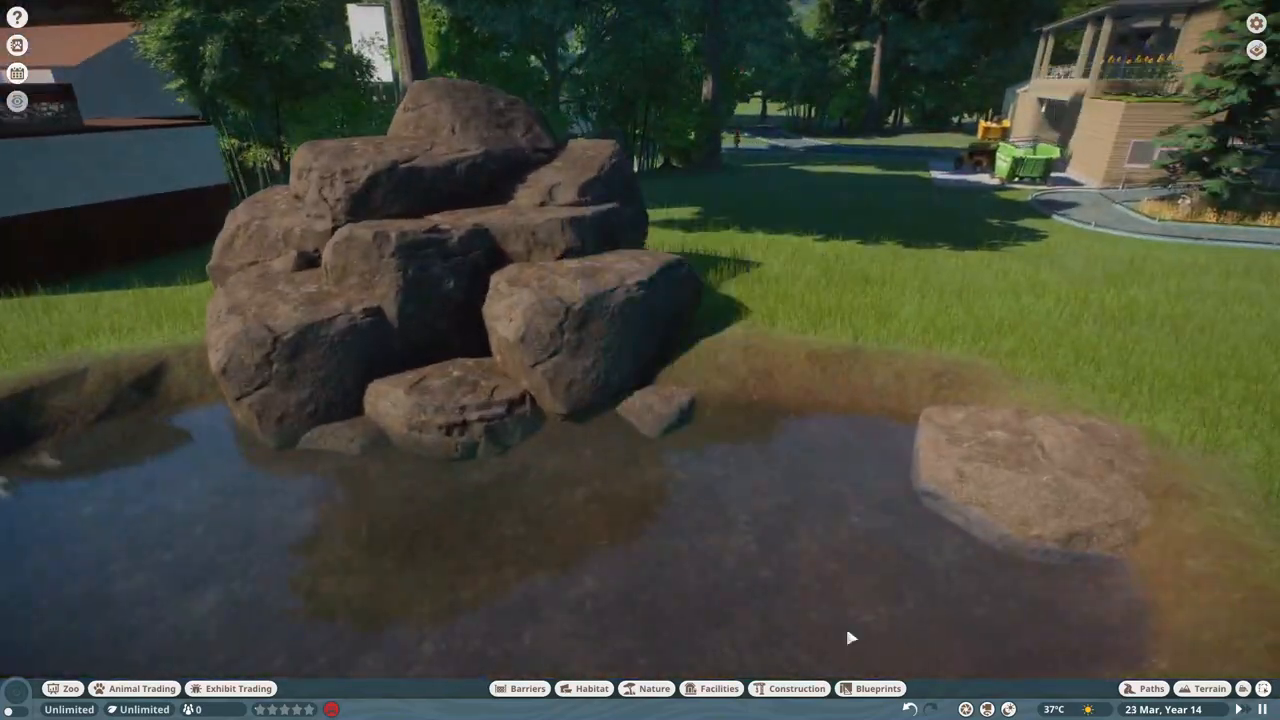
Place Waterfall Top, Mid and Bottom 5m pieces on the rocks and add Water Rapids Foam
{"action": "left_click", "coordinate": [646, 688]}
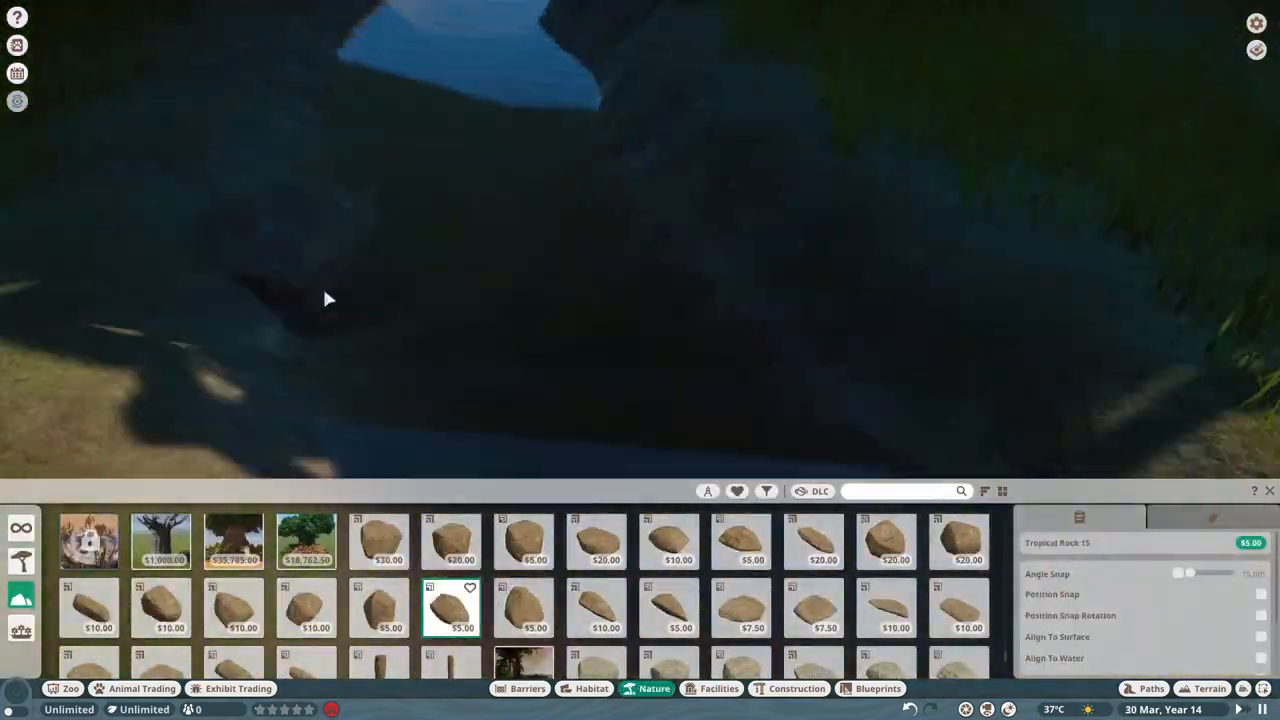
{"action": "left_click", "coordinate": [740, 540]}
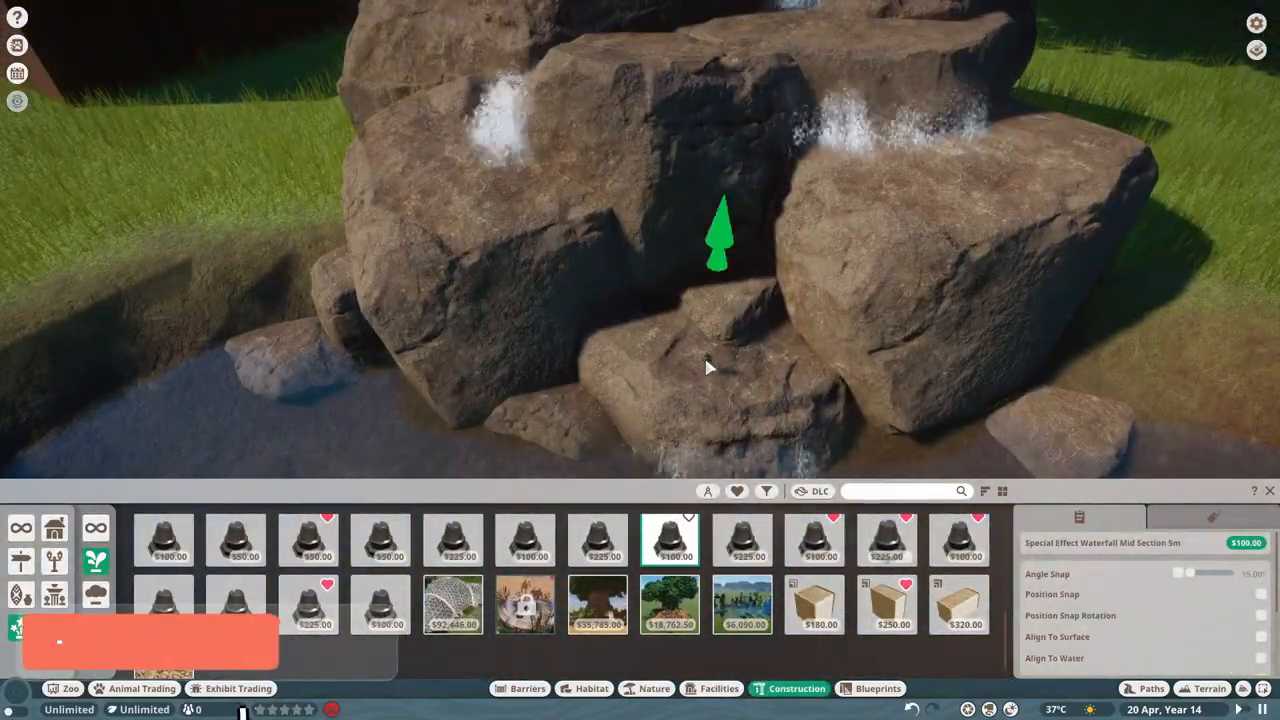
{"action": "left_click", "coordinate": [380, 540]}
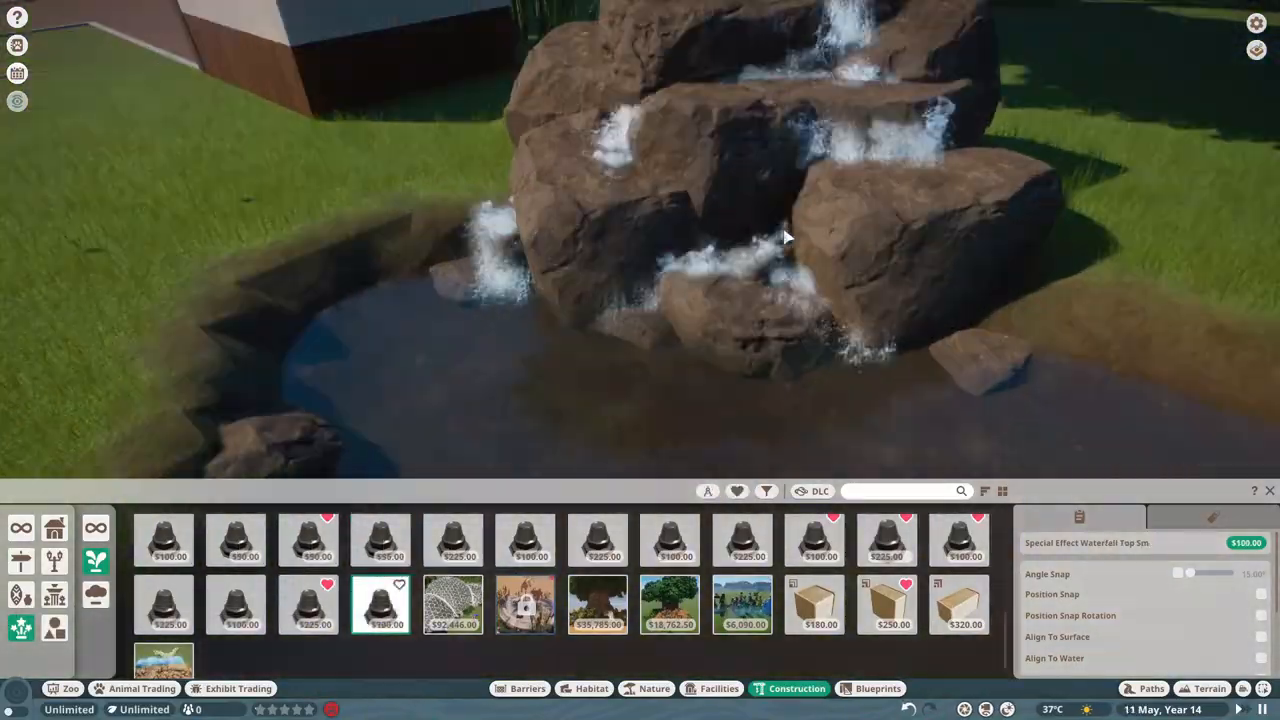
{"action": "left_click", "coordinate": [525, 538]}
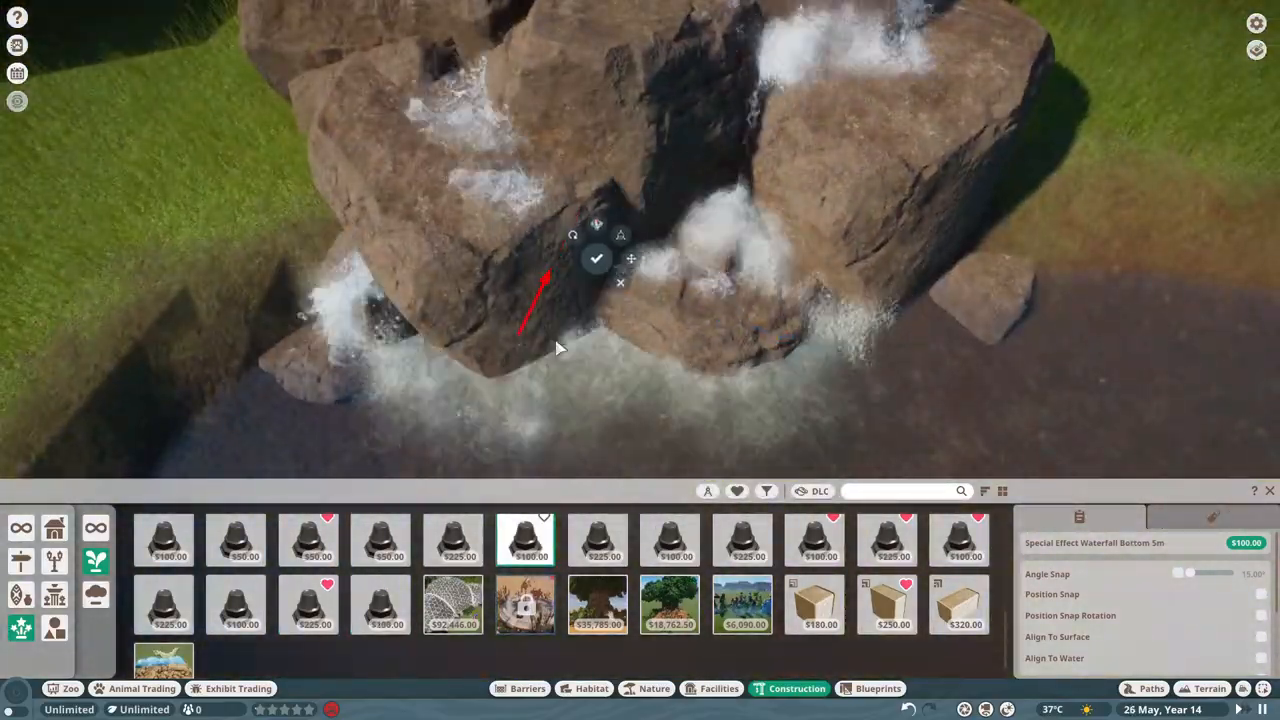
{"action": "left_click", "coordinate": [308, 538]}
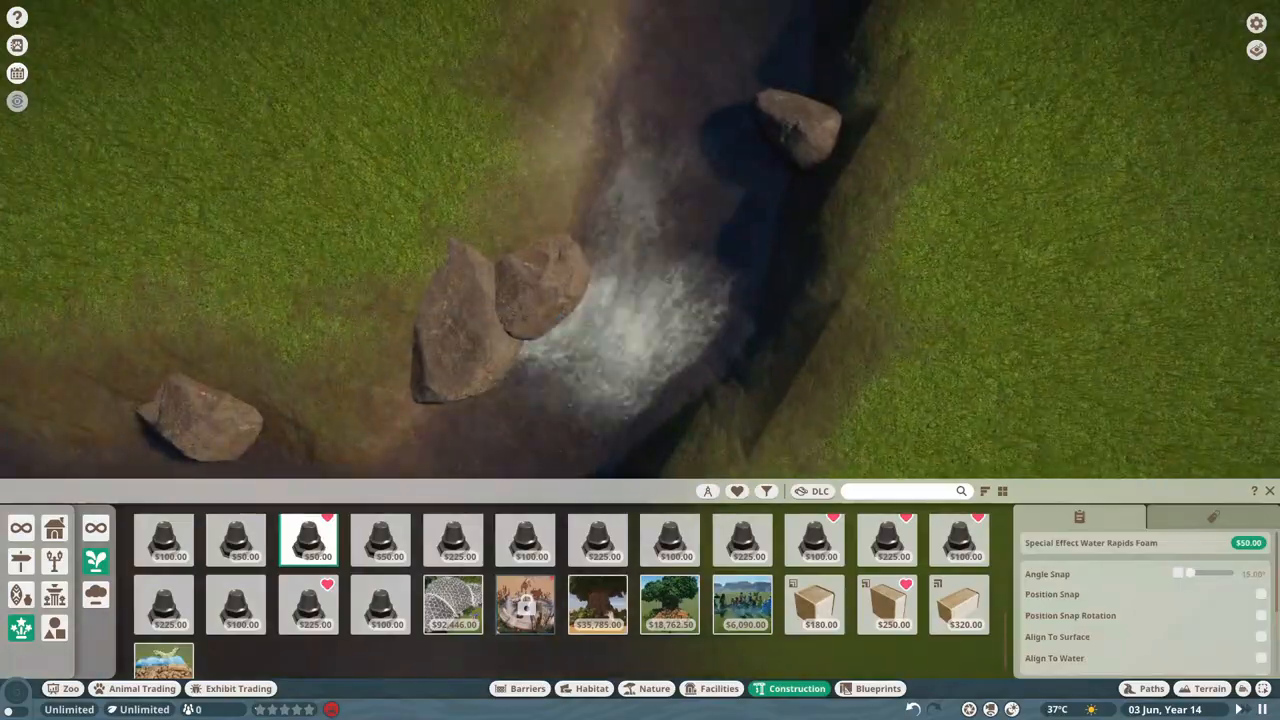
{"action": "left_click", "coordinate": [380, 540]}
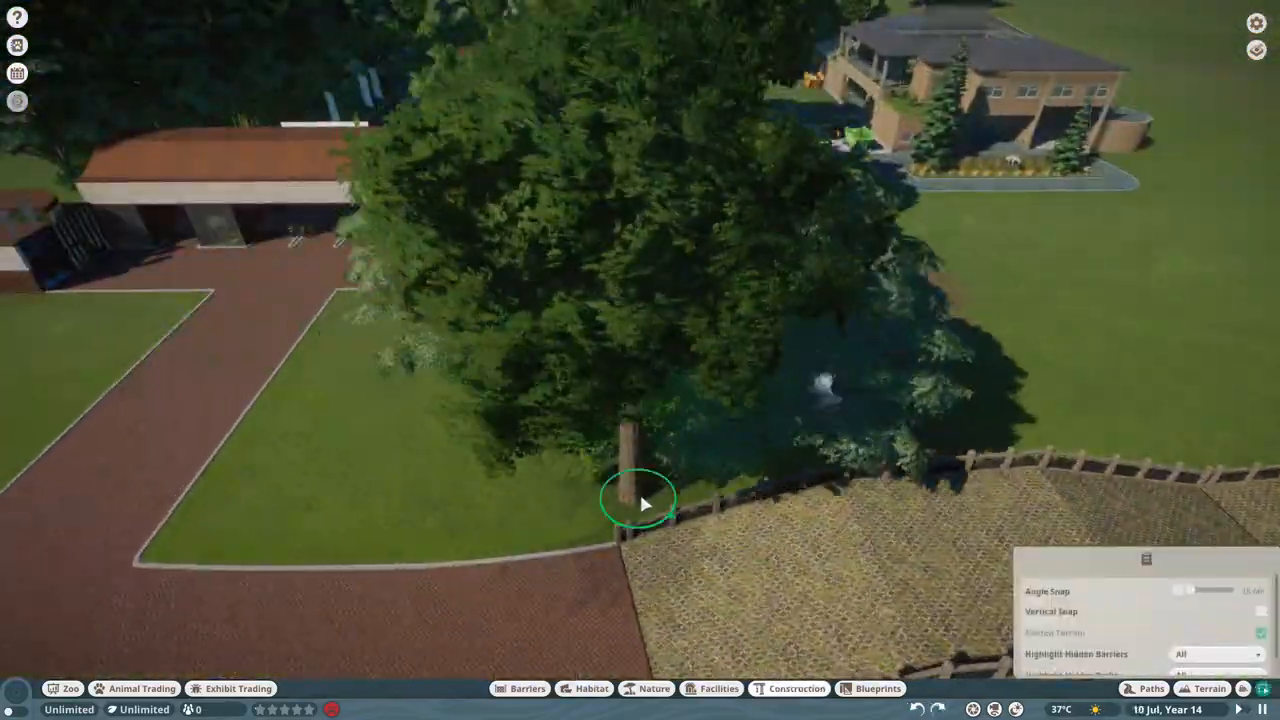
Open the Blueprints tab to browse prebuilt structures
{"action": "left_click", "coordinate": [142, 688]}
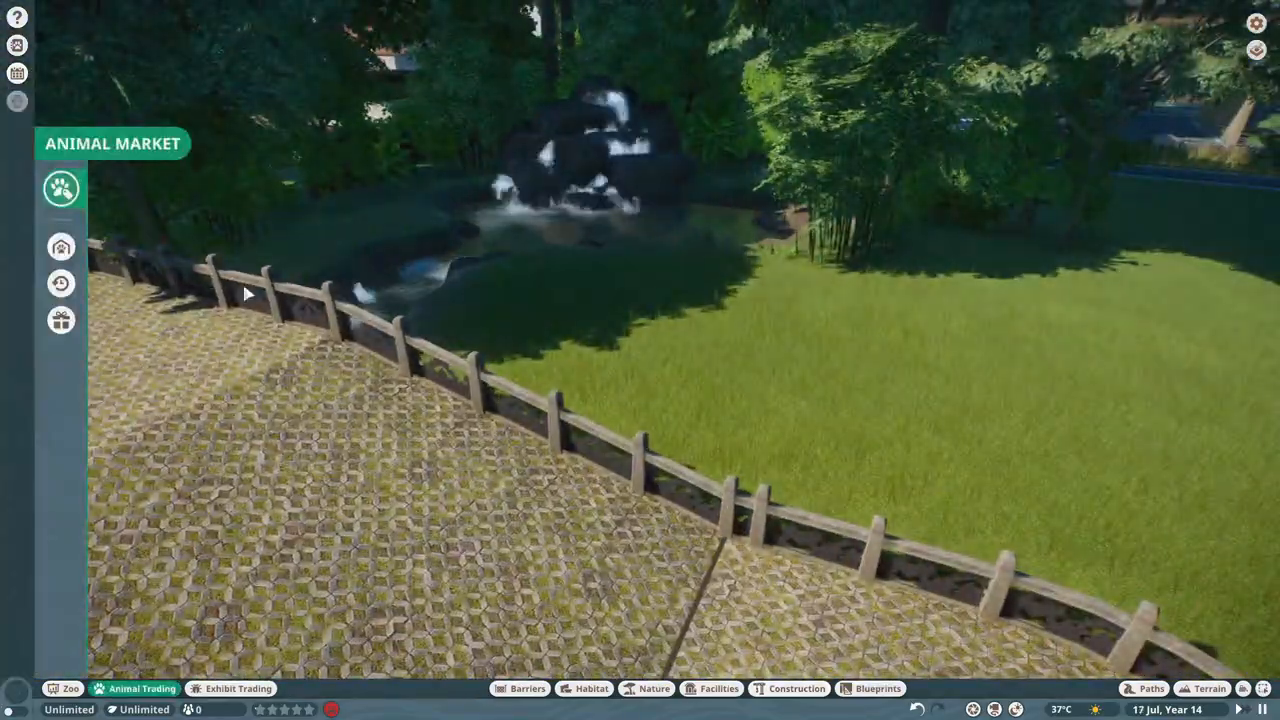
{"action": "left_click", "coordinate": [61, 188]}
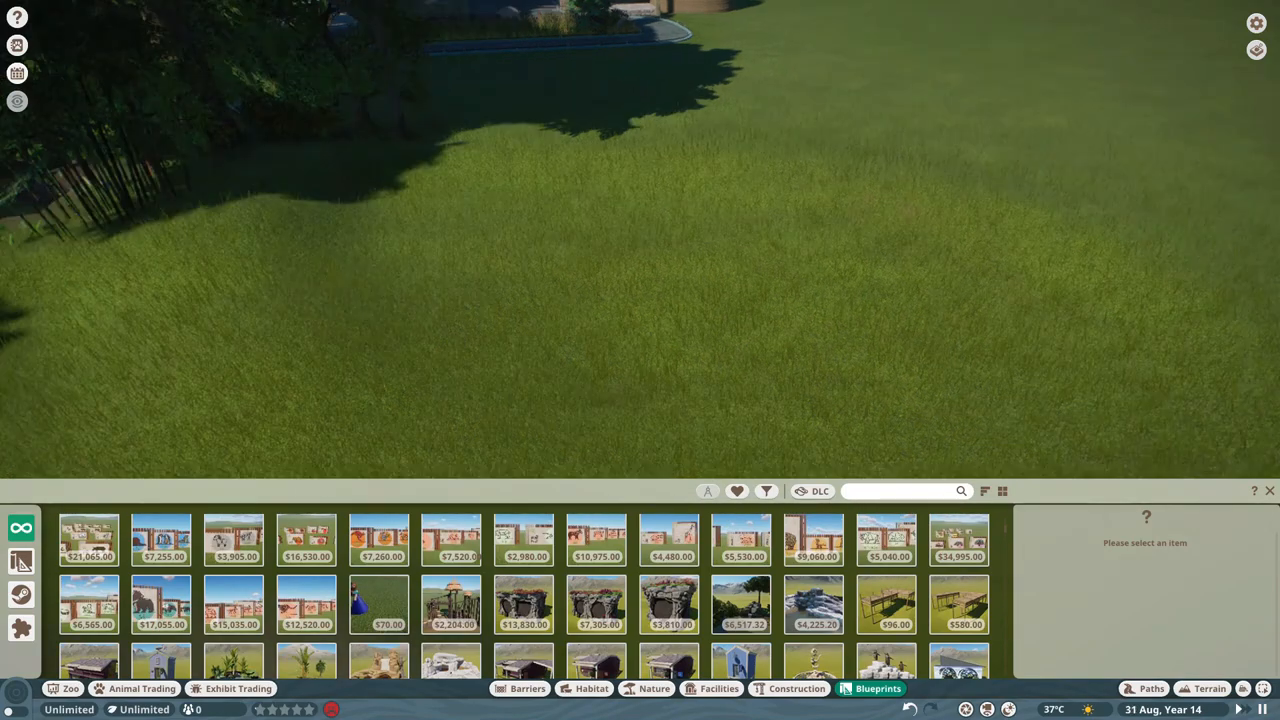
Draw a curving path with barrier fencing, and terrace and lower the ground beside it
{"action": "left_click", "coordinate": [1209, 688]}
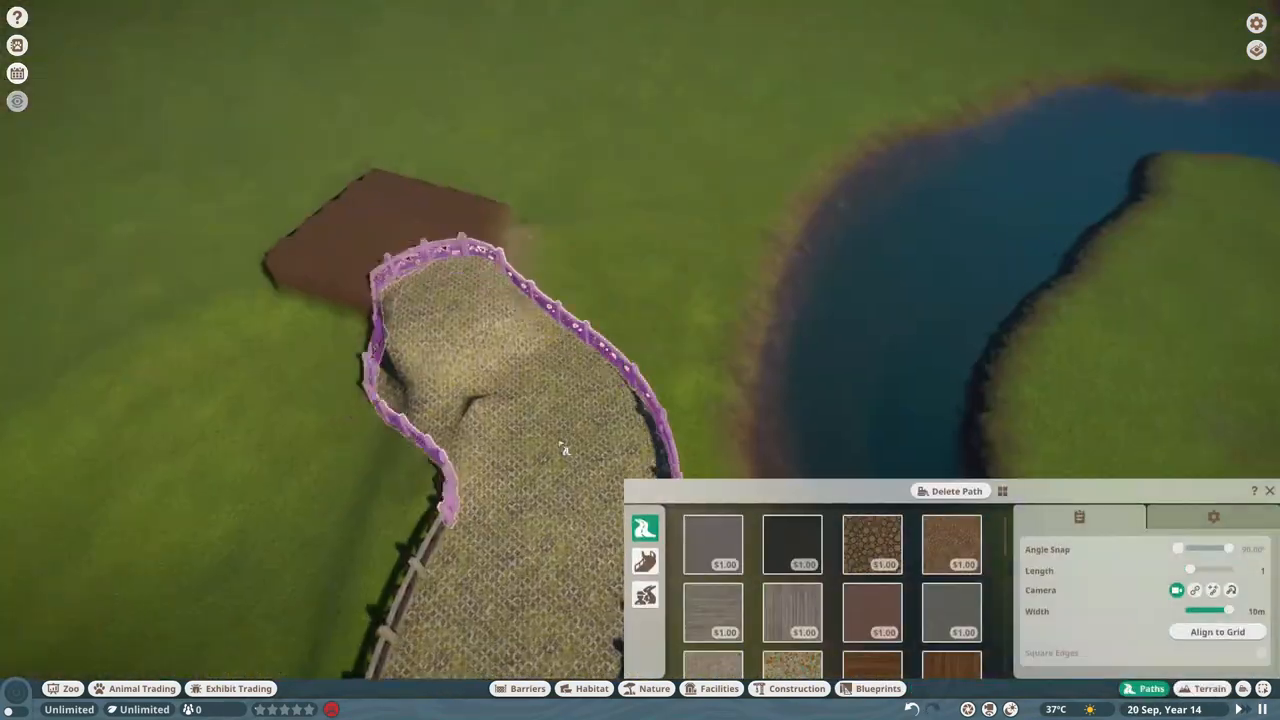
{"action": "left_click", "coordinate": [1209, 688]}
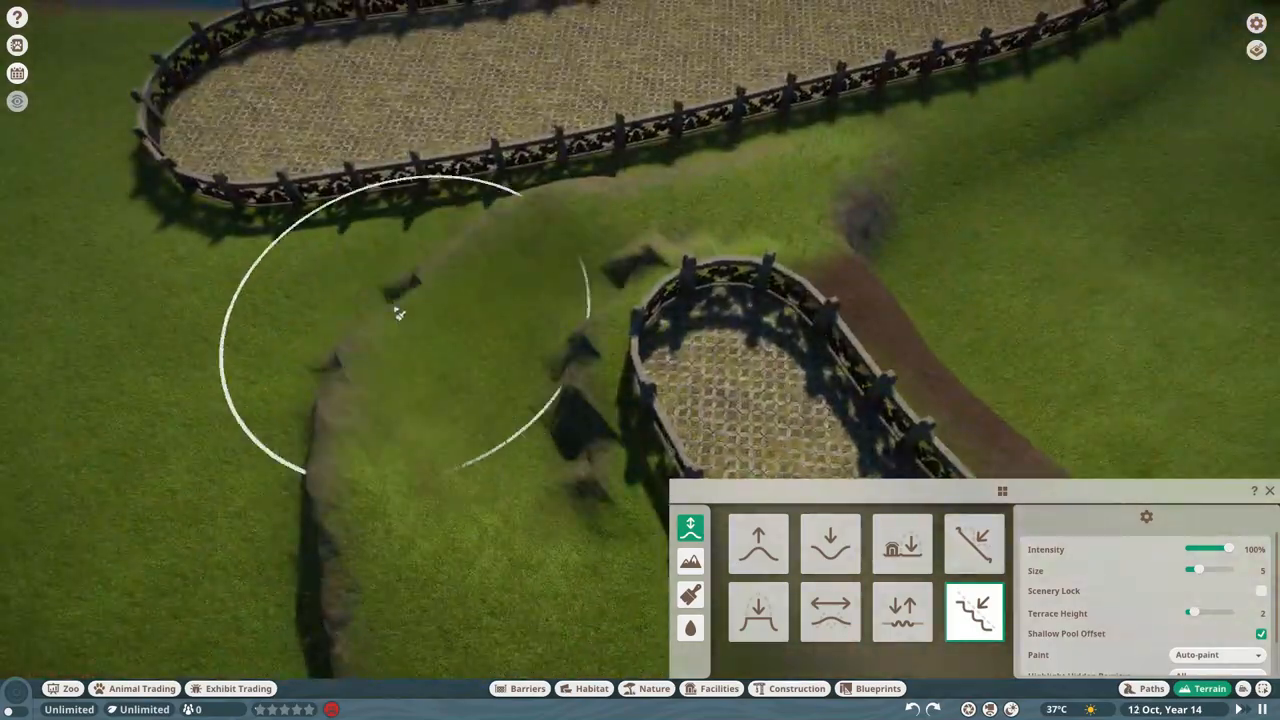
{"action": "left_click", "coordinate": [527, 688]}
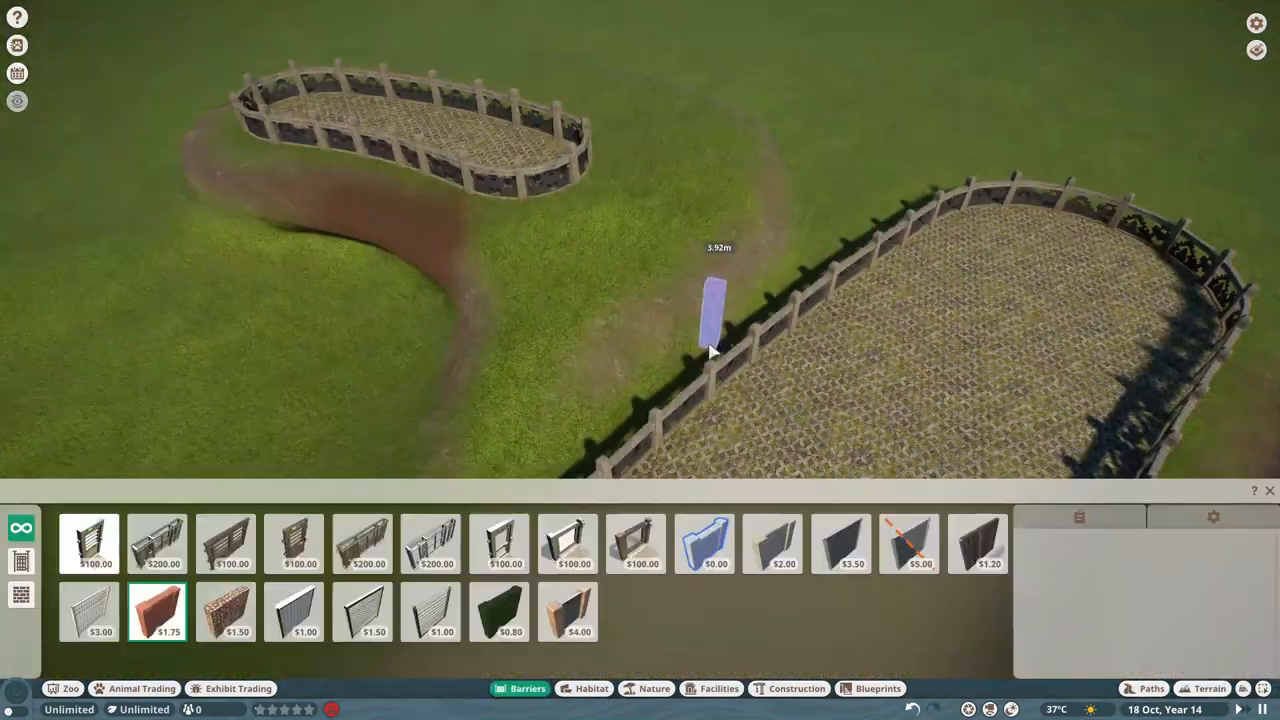
{"action": "left_click", "coordinate": [1151, 688]}
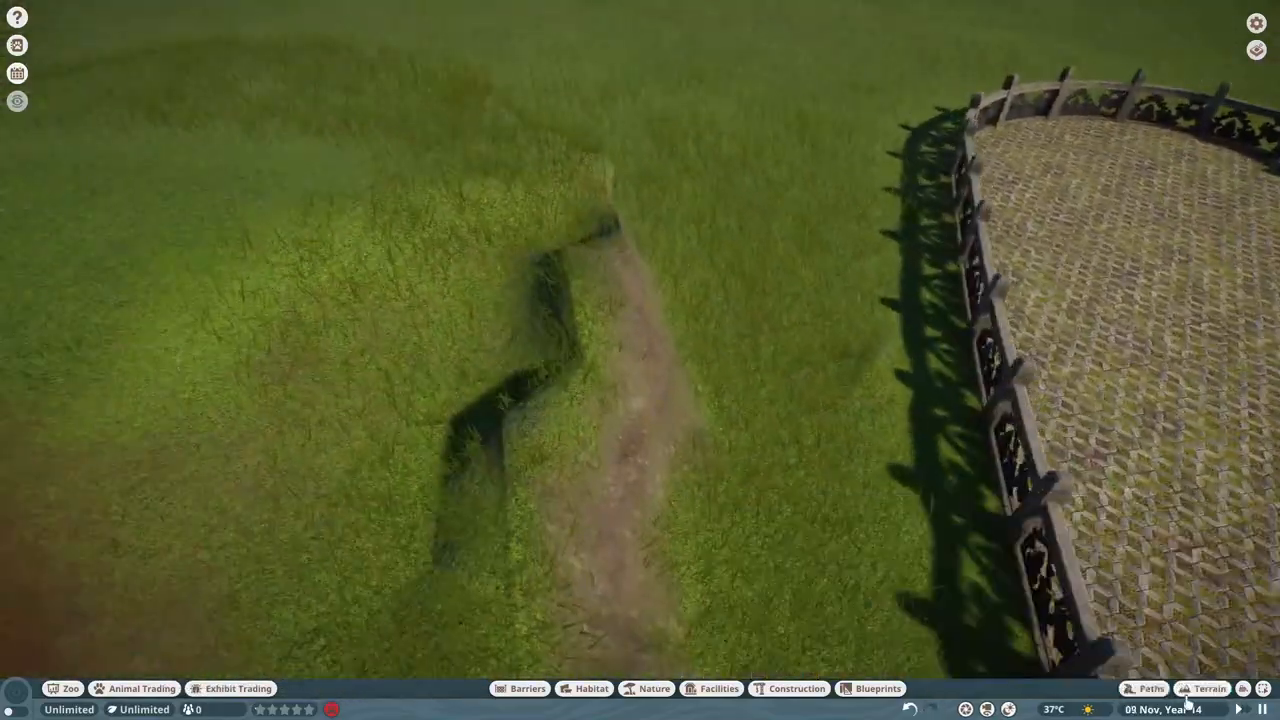
{"action": "left_click", "coordinate": [1209, 688]}
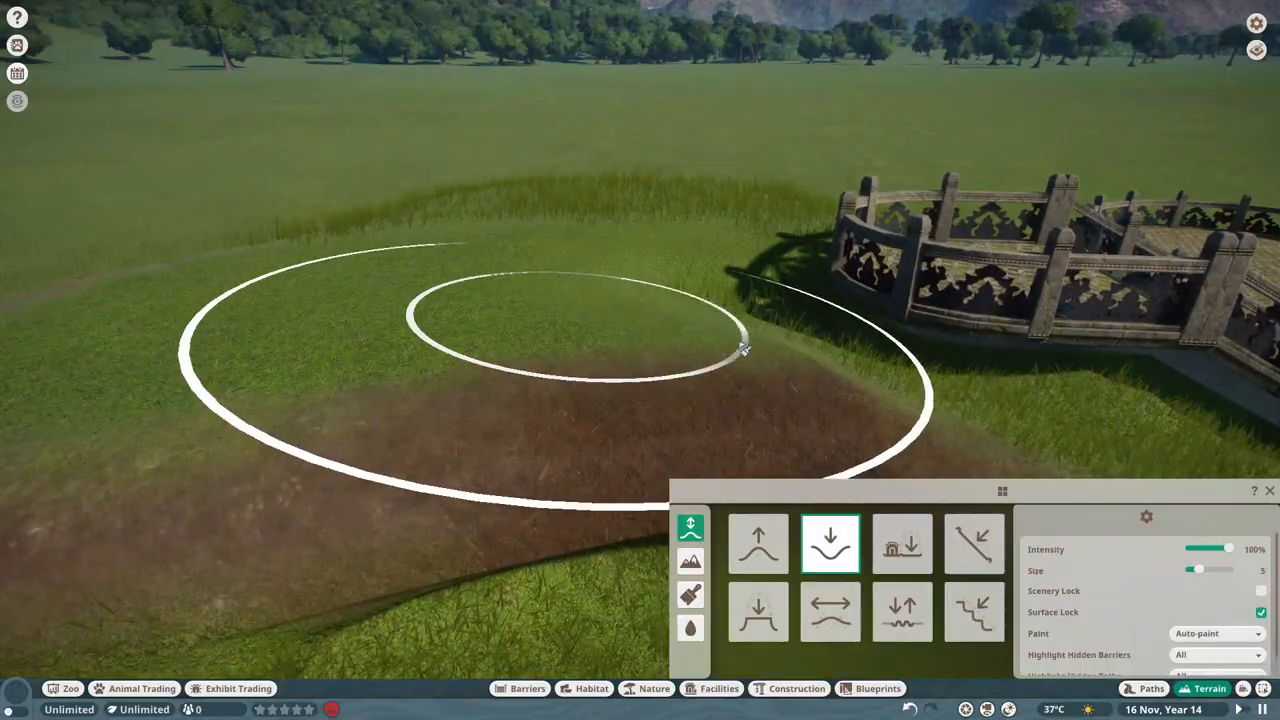
{"action": "left_click", "coordinate": [901, 543]}
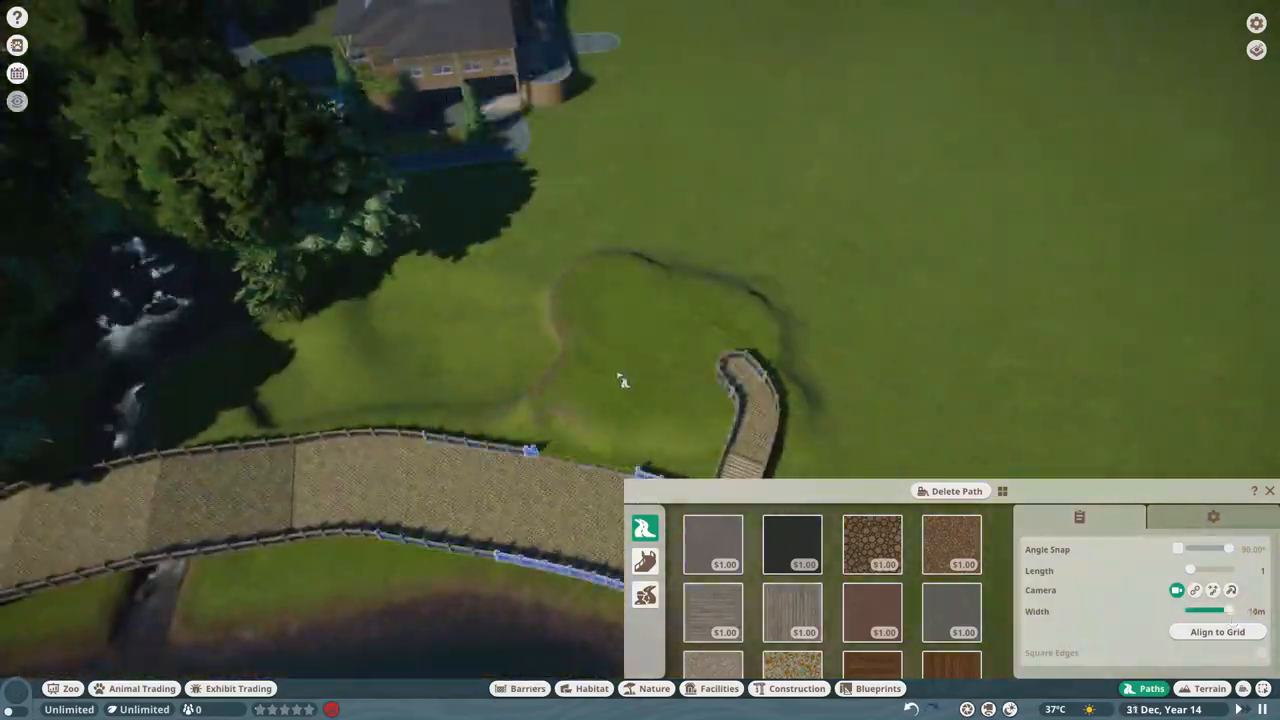
Extend the path and place stone lanterns beside the fence
{"action": "left_click", "coordinate": [719, 688]}
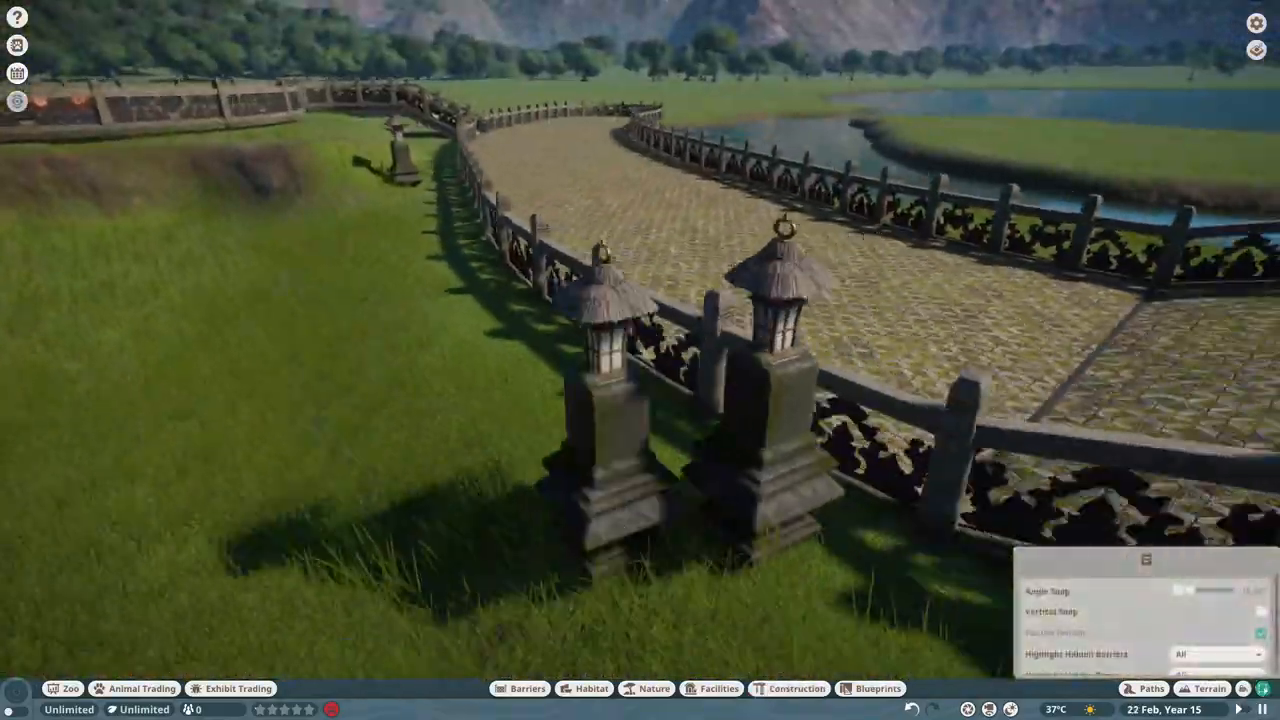
{"action": "left_click", "coordinate": [790, 688]}
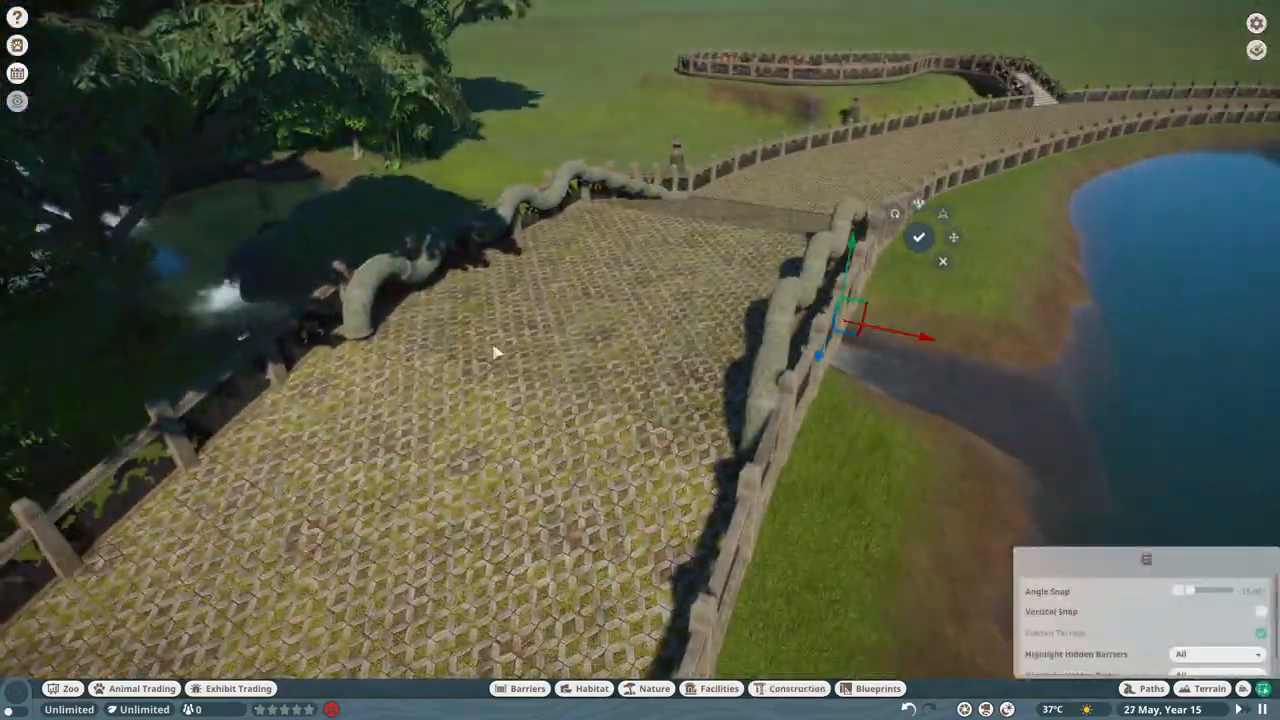
Confirm the serpent railing and place Tropical Sculpture Snake Body pieces on the path
{"action": "left_click", "coordinate": [789, 688]}
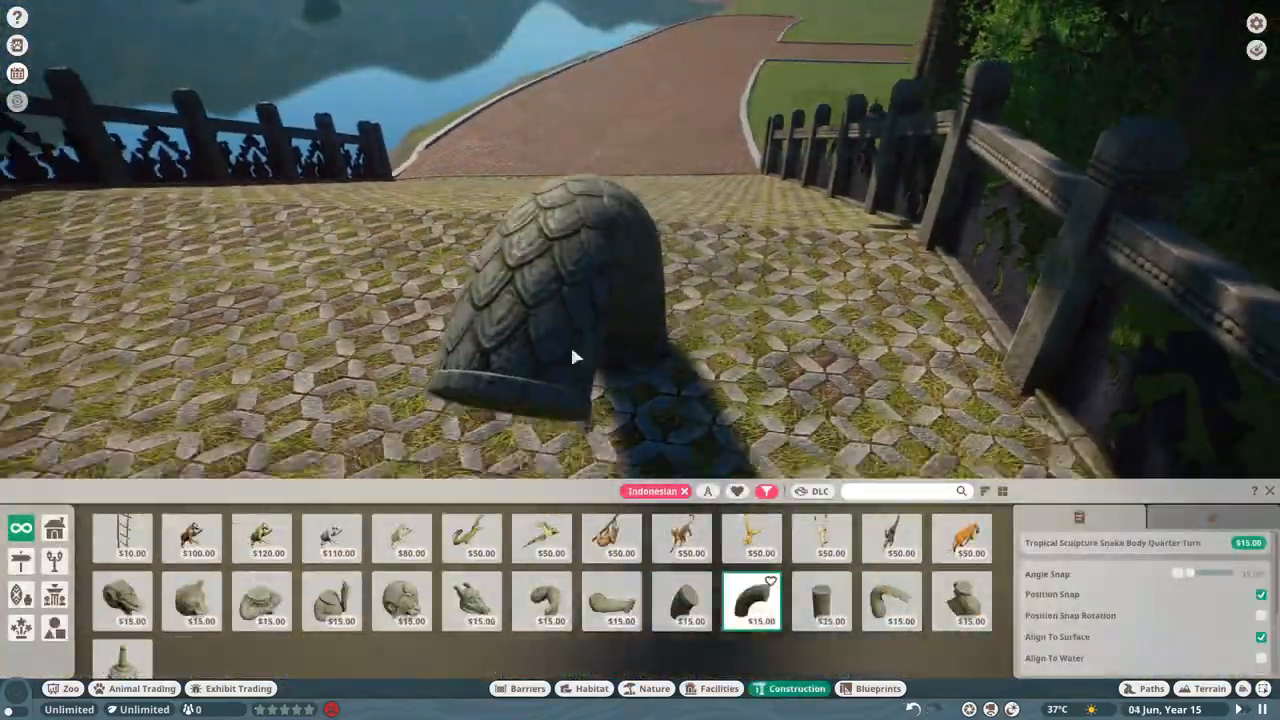
{"action": "left_click", "coordinate": [681, 601]}
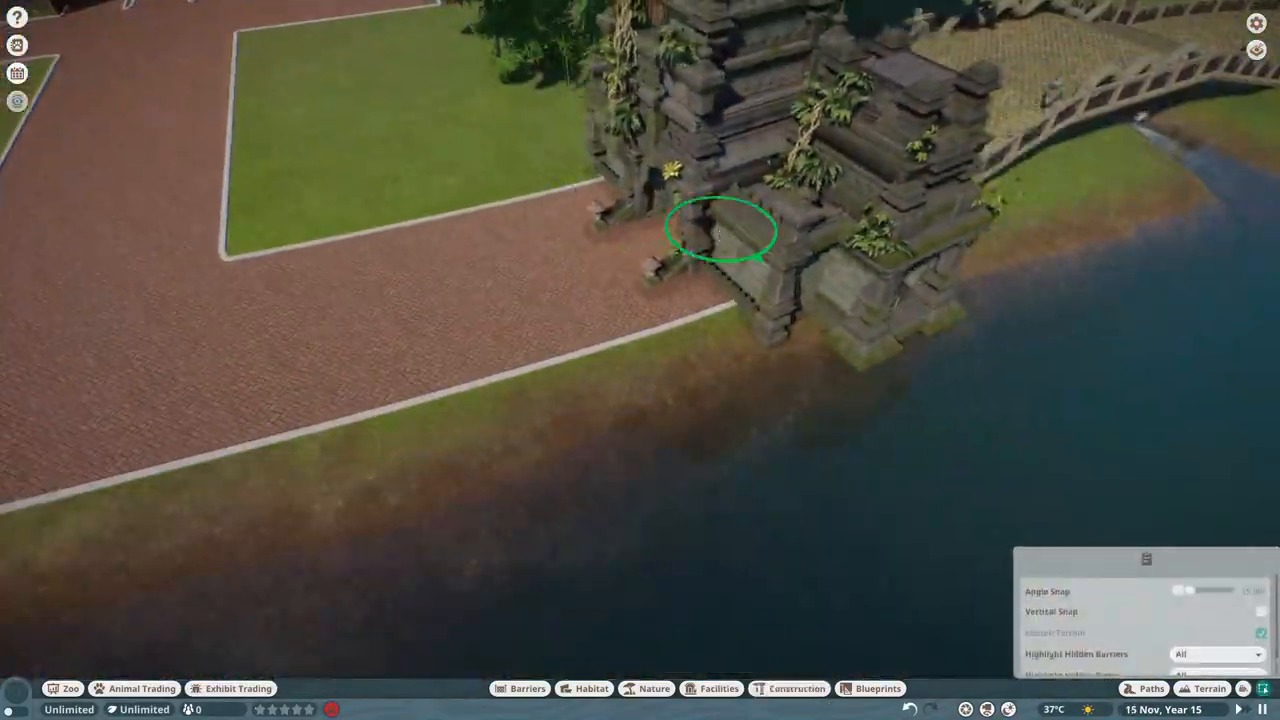
Edit the Indonesian Gate blueprint pieces and place the gate across the brick path
{"action": "left_click", "coordinate": [789, 688]}
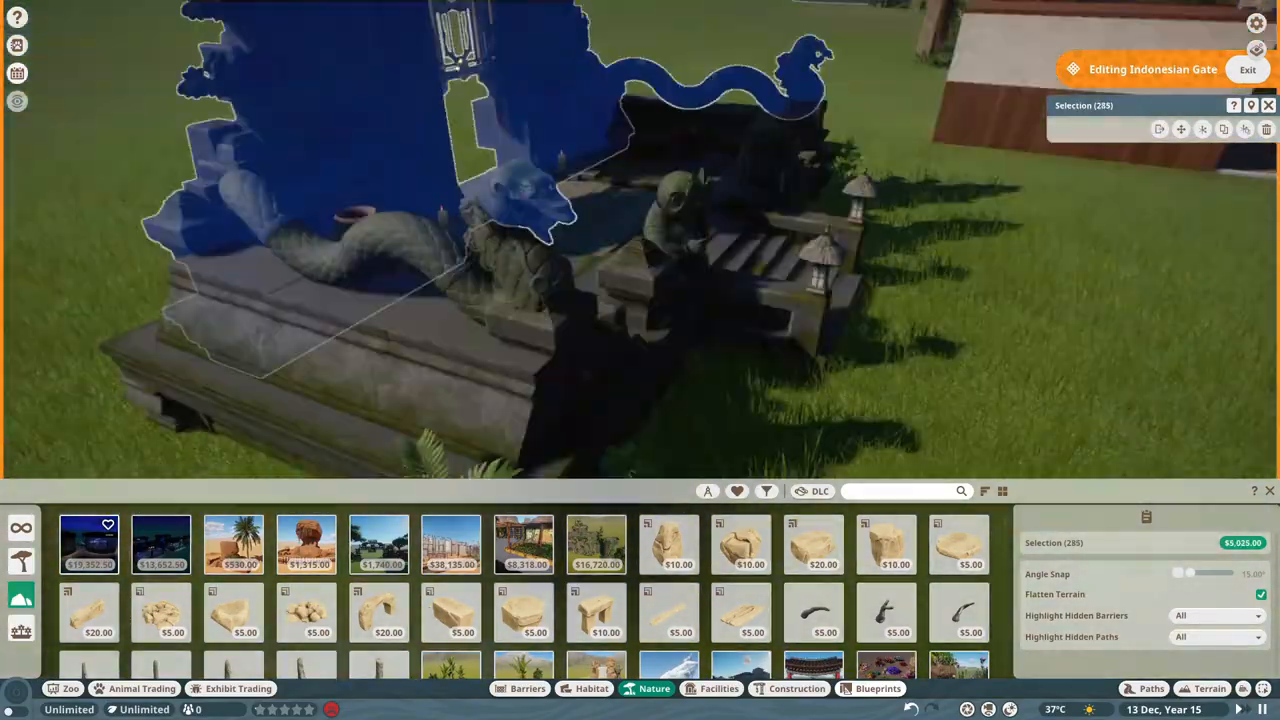
{"action": "left_click", "coordinate": [1248, 69]}
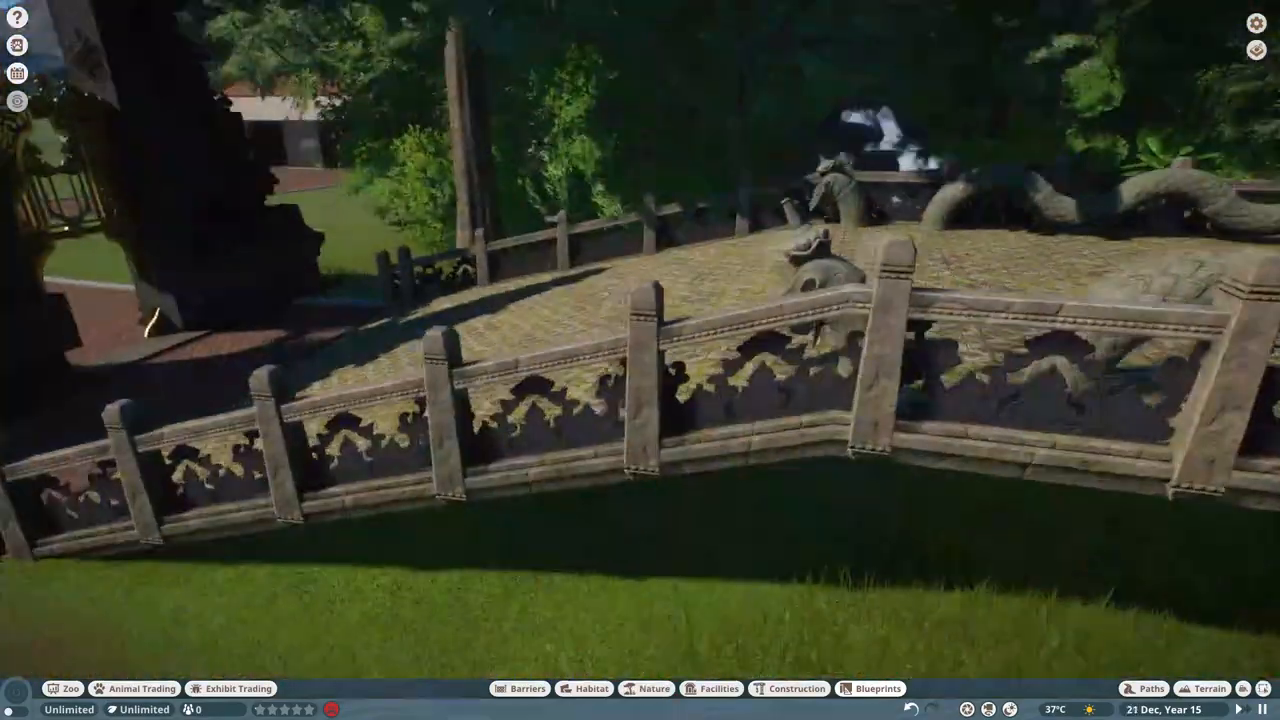
{"action": "left_click", "coordinate": [789, 688]}
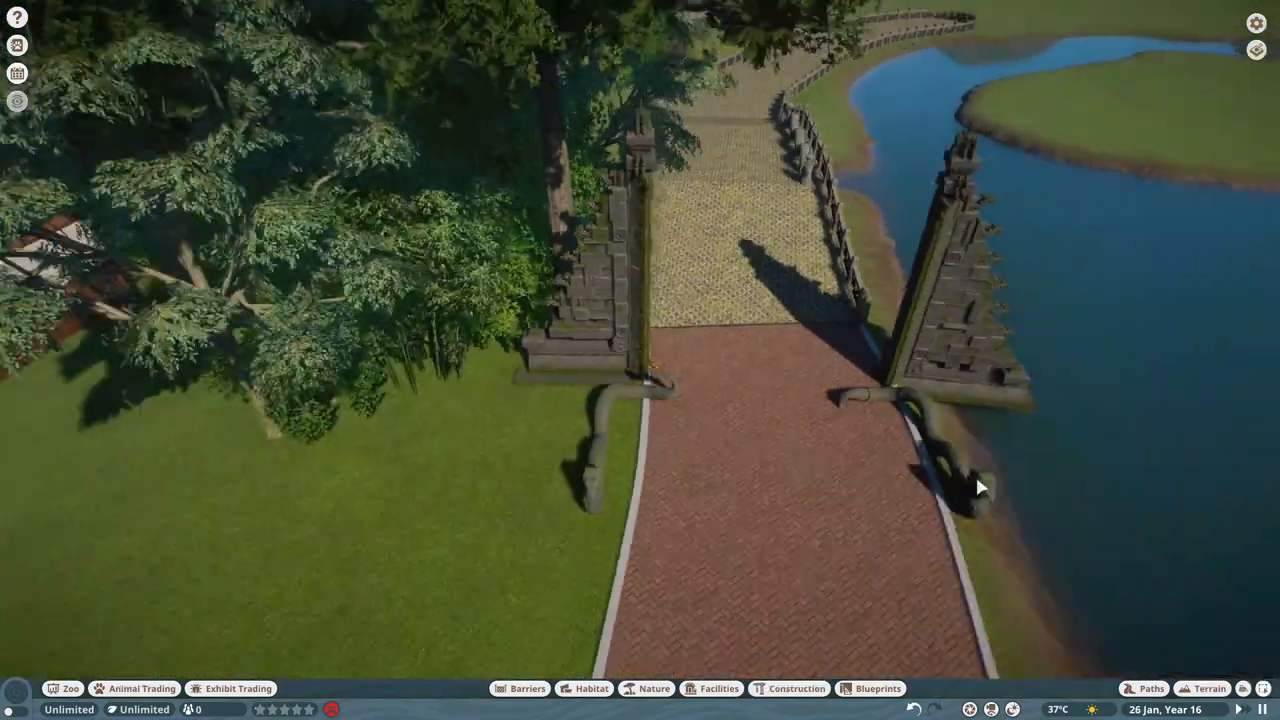
Select the group near the pond and find Tropical Rock pieces in Nature
{"action": "left_click", "coordinate": [789, 688]}
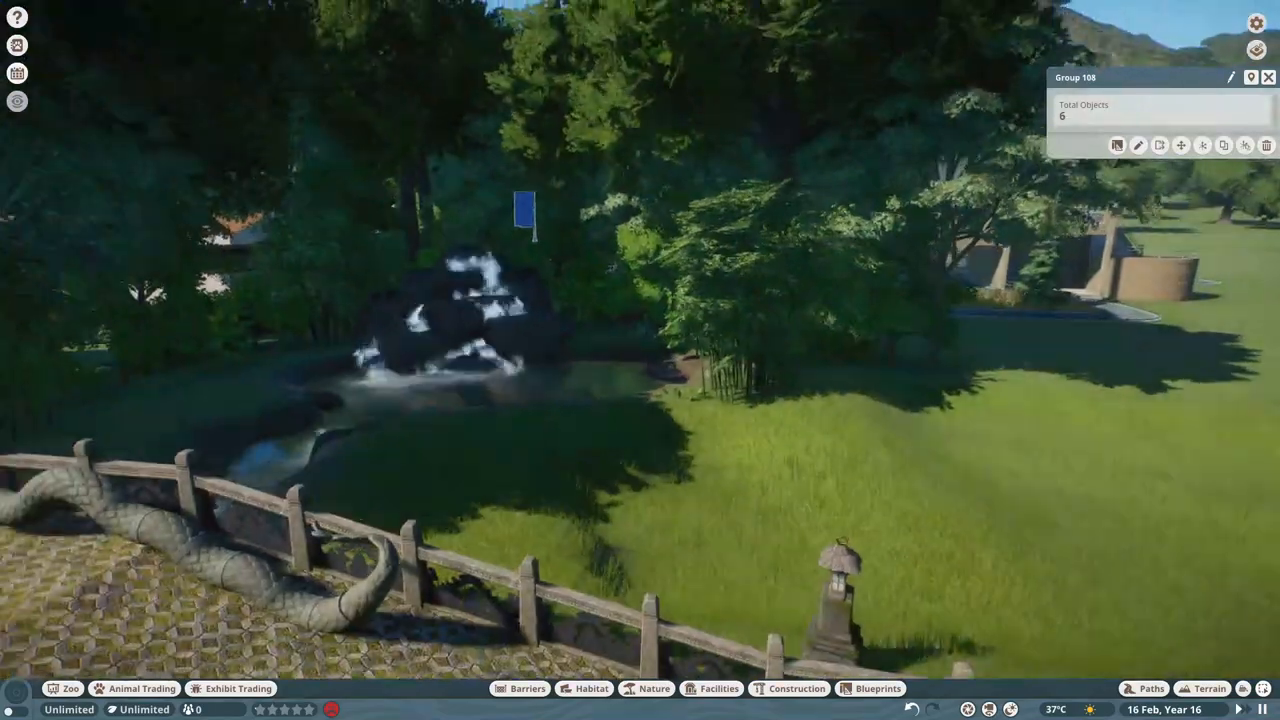
{"action": "left_click", "coordinate": [877, 688]}
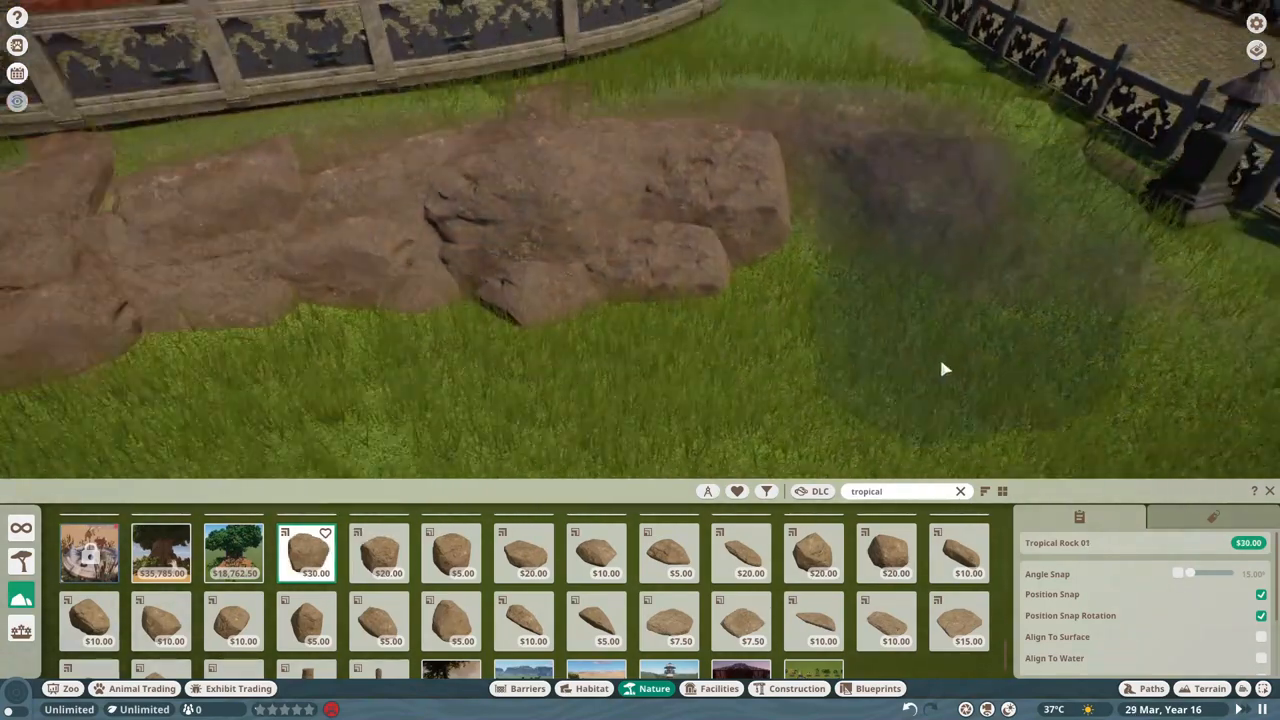
Place tropical and mossy rocks, then scatter leaf litter and tropical plants on the mound
{"action": "left_click", "coordinate": [450, 553]}
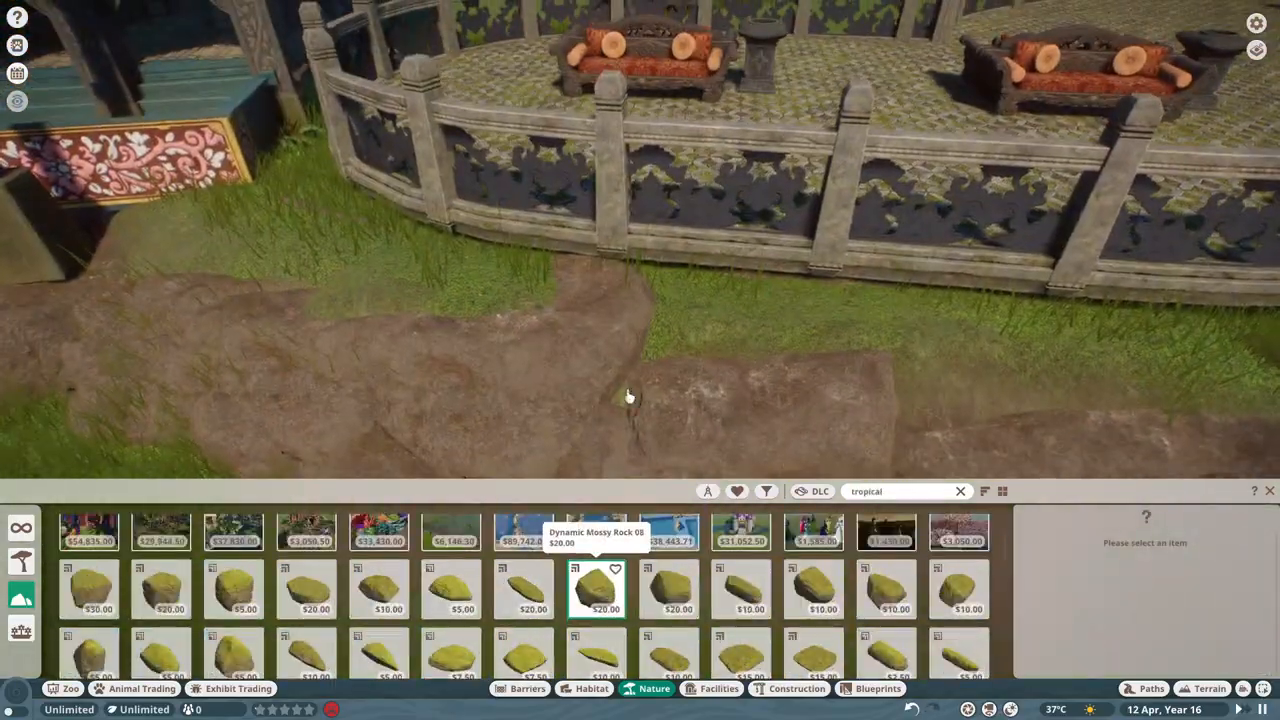
{"action": "left_click", "coordinate": [306, 589]}
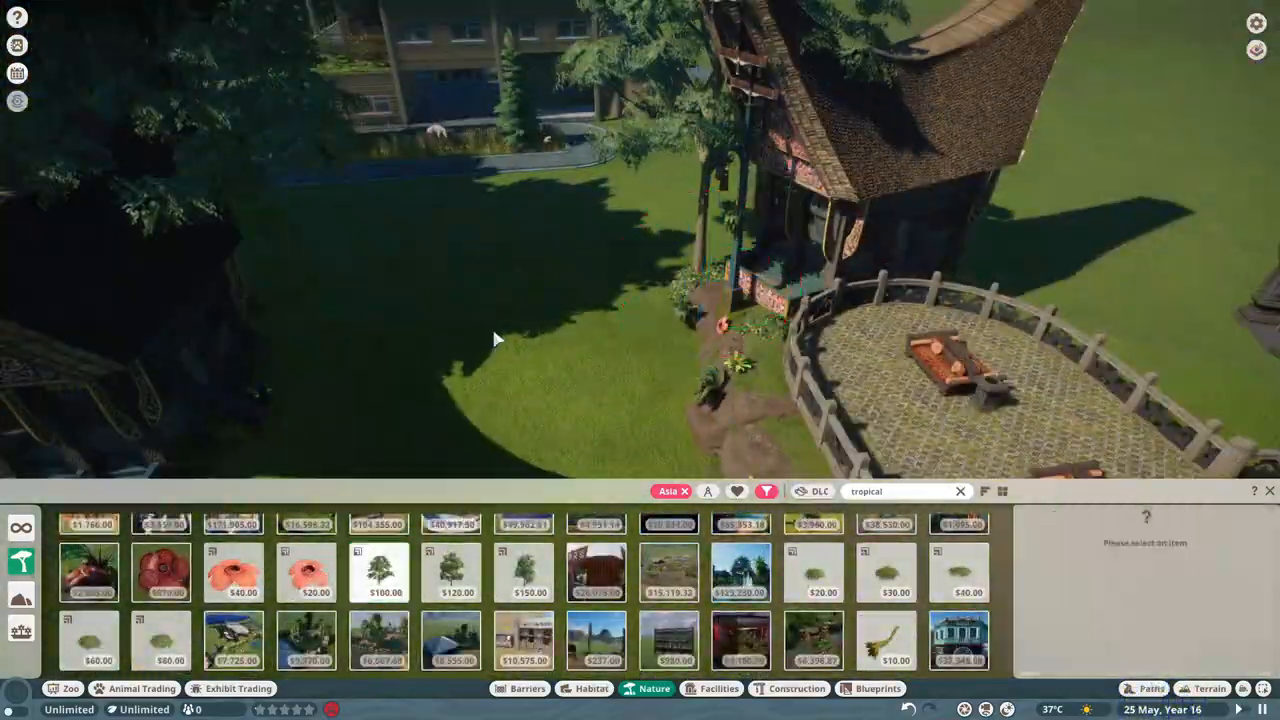
{"action": "left_click", "coordinate": [529, 572]}
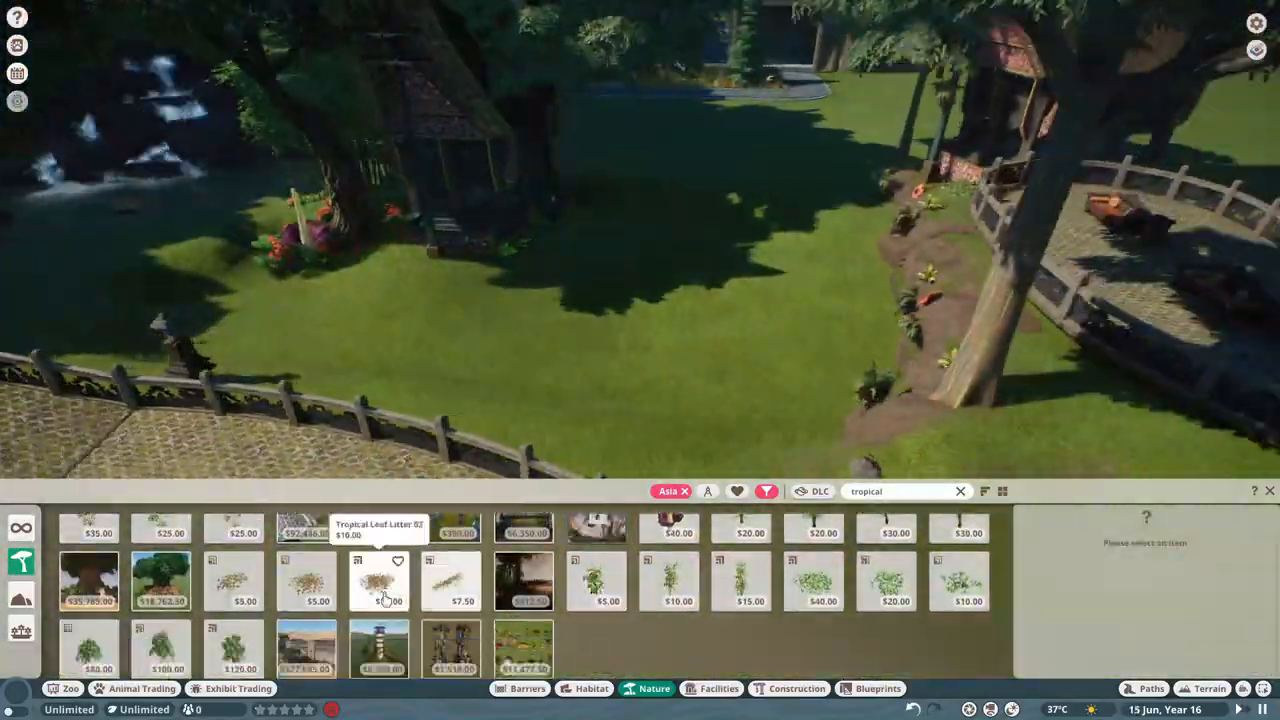
{"action": "left_click", "coordinate": [740, 565]}
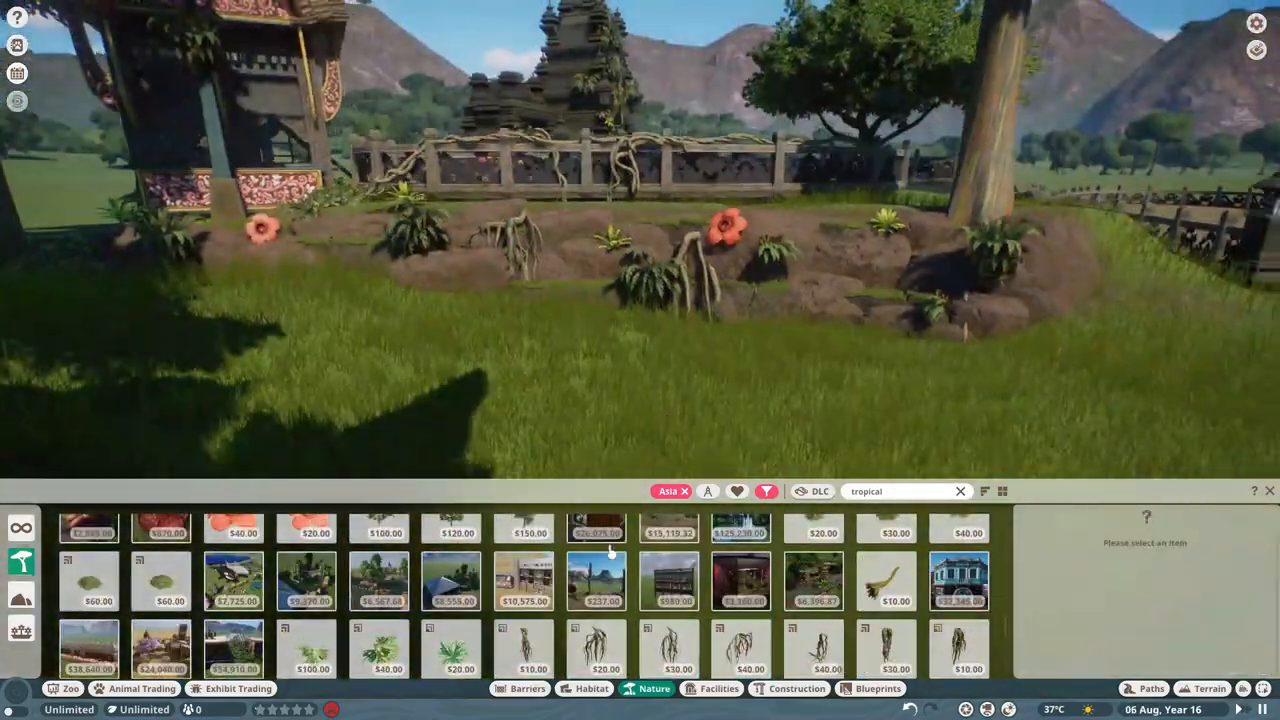
{"action": "left_click", "coordinate": [740, 650]}
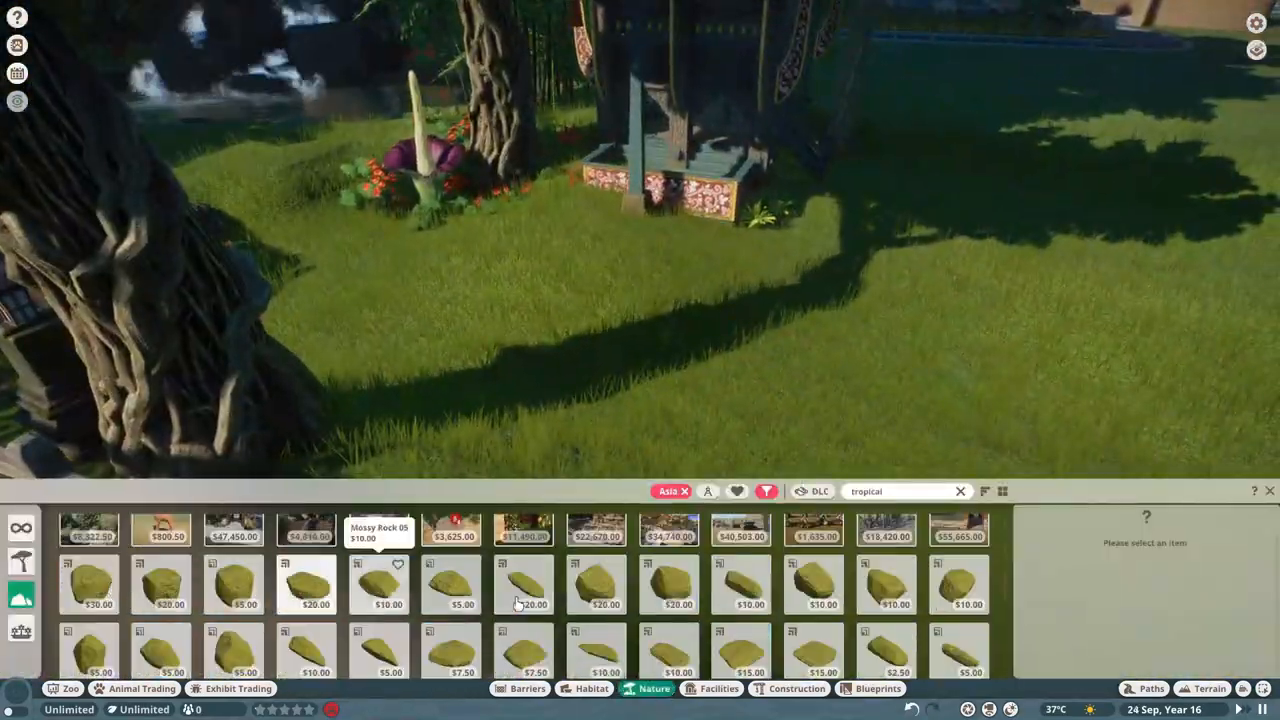
Choose and place a Mossy Rock piece beside the enclosure
{"action": "left_click", "coordinate": [740, 530]}
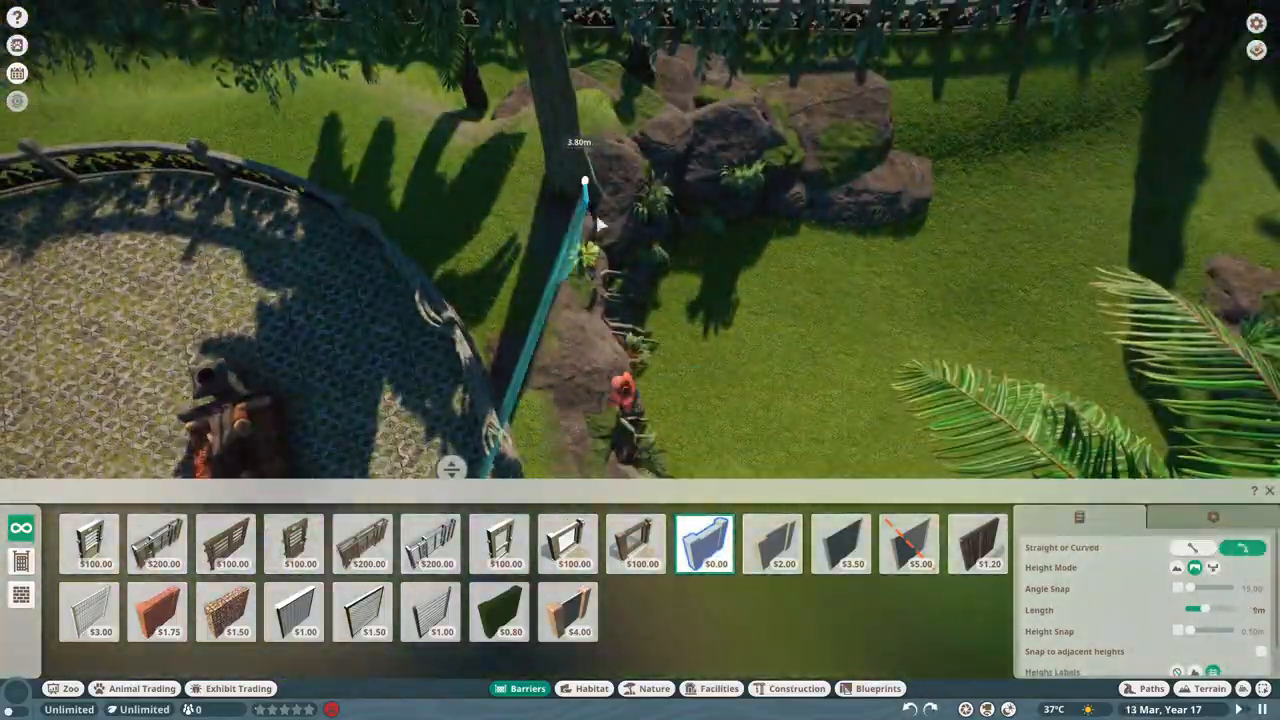
Finish the barrier section along the rocks and open Construction for fence pieces
{"action": "left_click", "coordinate": [293, 543]}
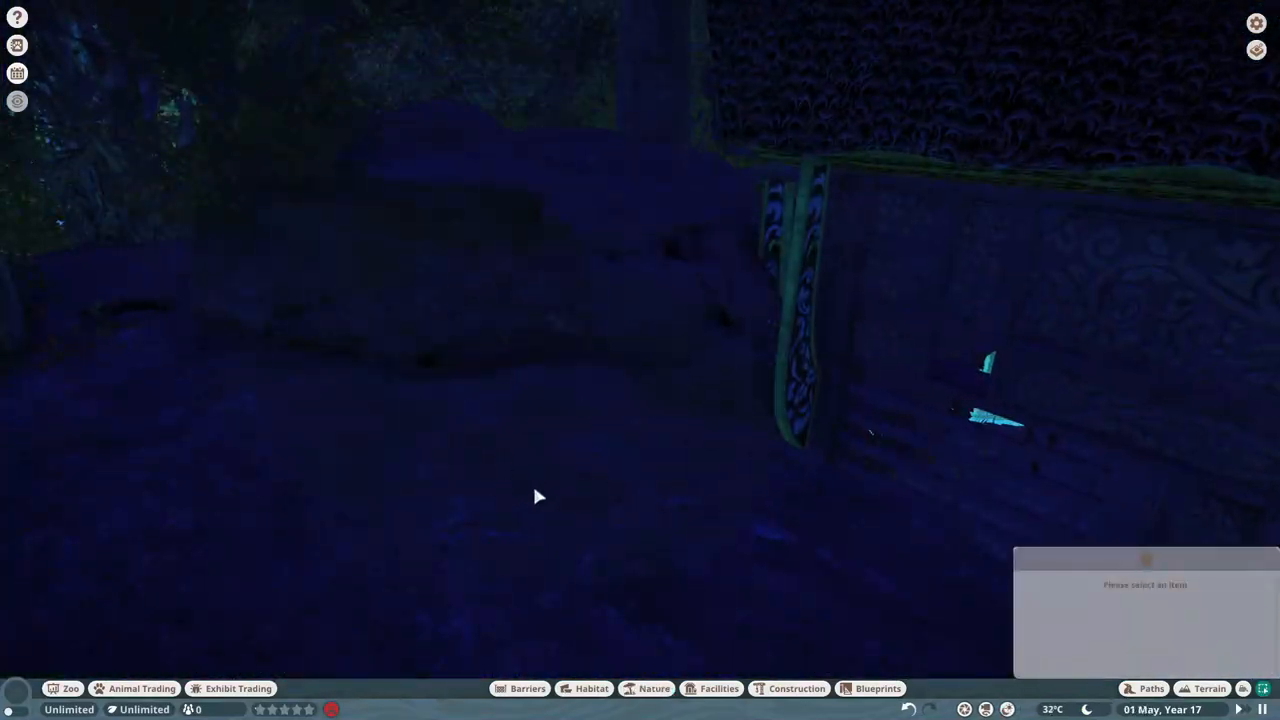
{"action": "left_click", "coordinate": [591, 688]}
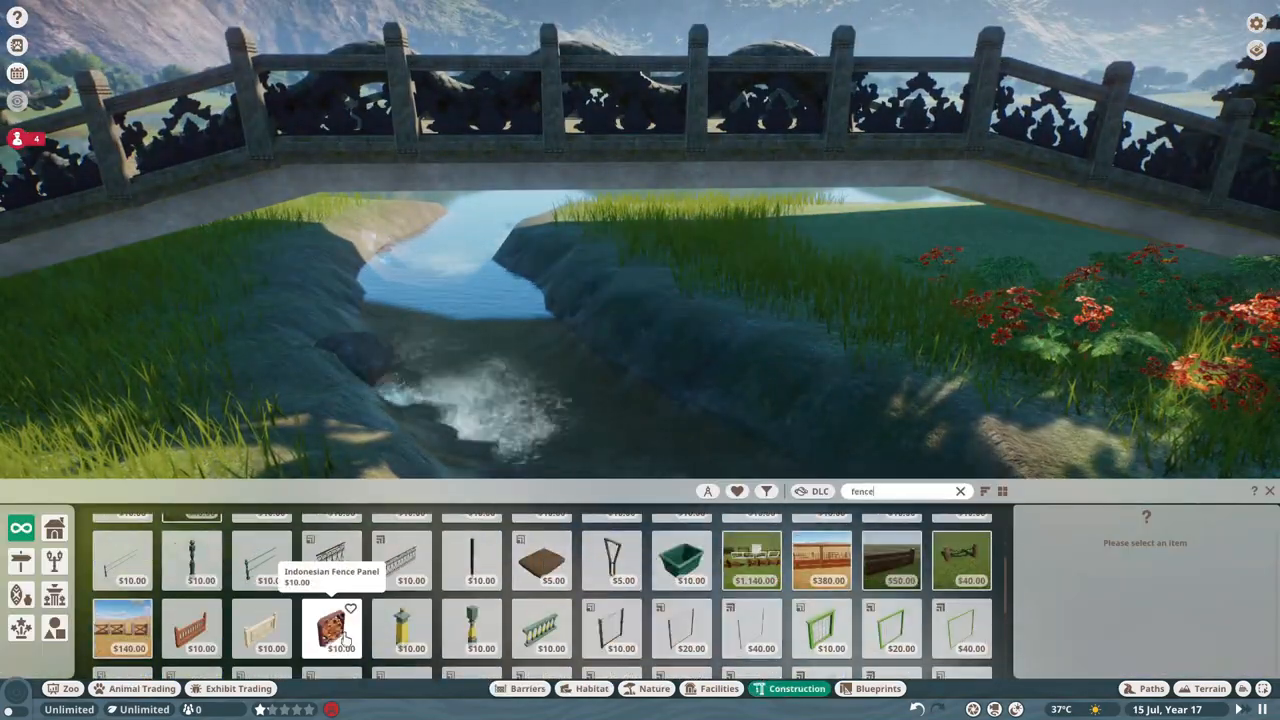
Select the Indonesian fence panel and the rock clusters beside the waterside fence
{"action": "left_click", "coordinate": [960, 588]}
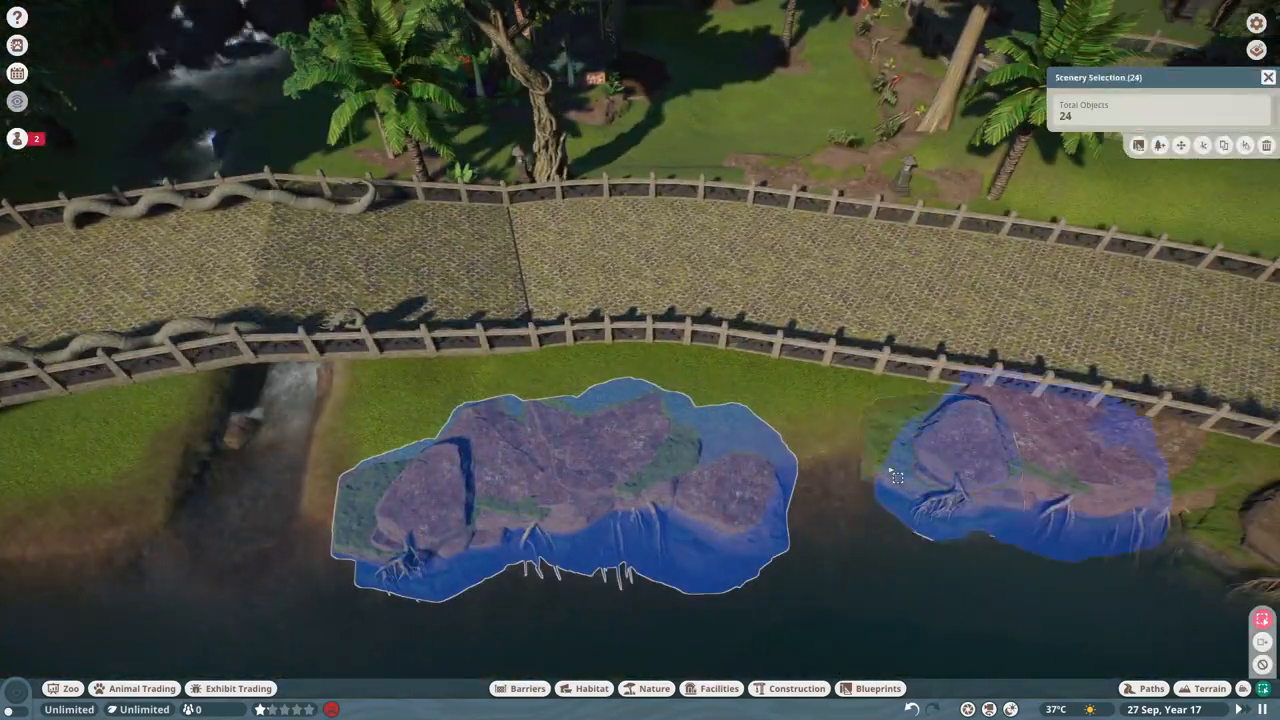
{"action": "left_click", "coordinate": [654, 688]}
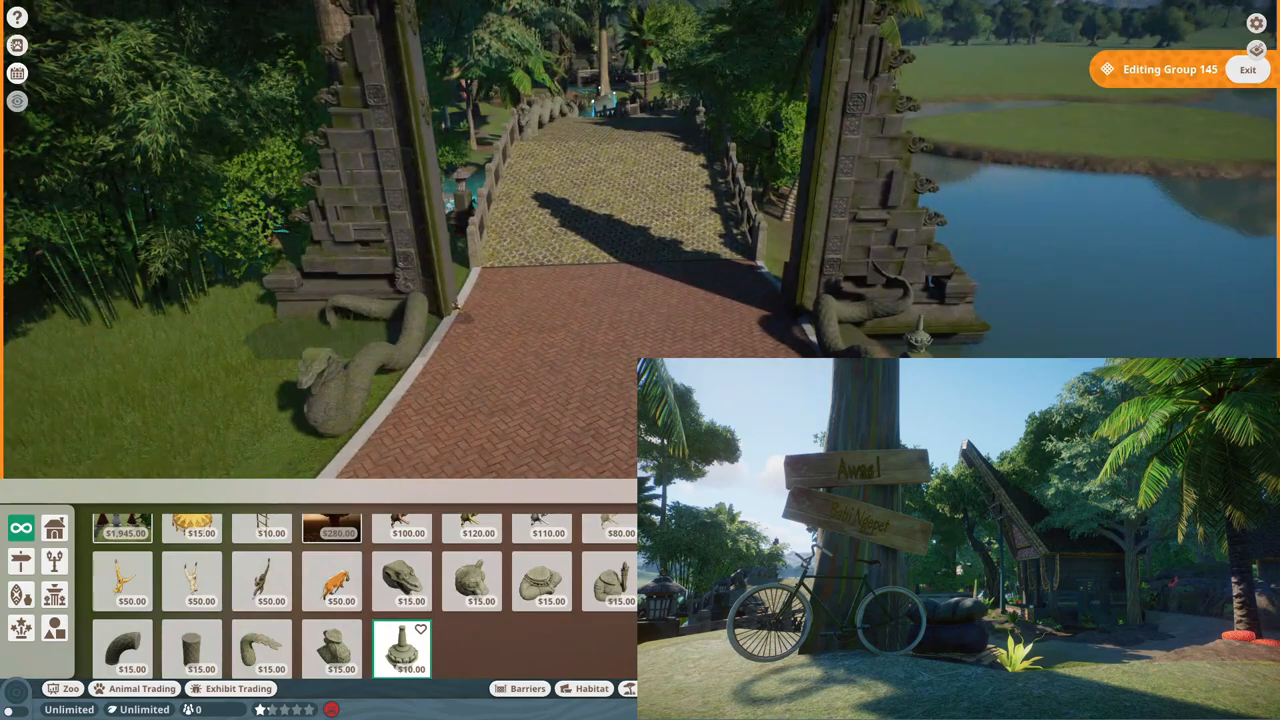
Place the $10 tropical sculpture on the serpent statue's head and start recolouring it
{"action": "left_click", "coordinate": [402, 648]}
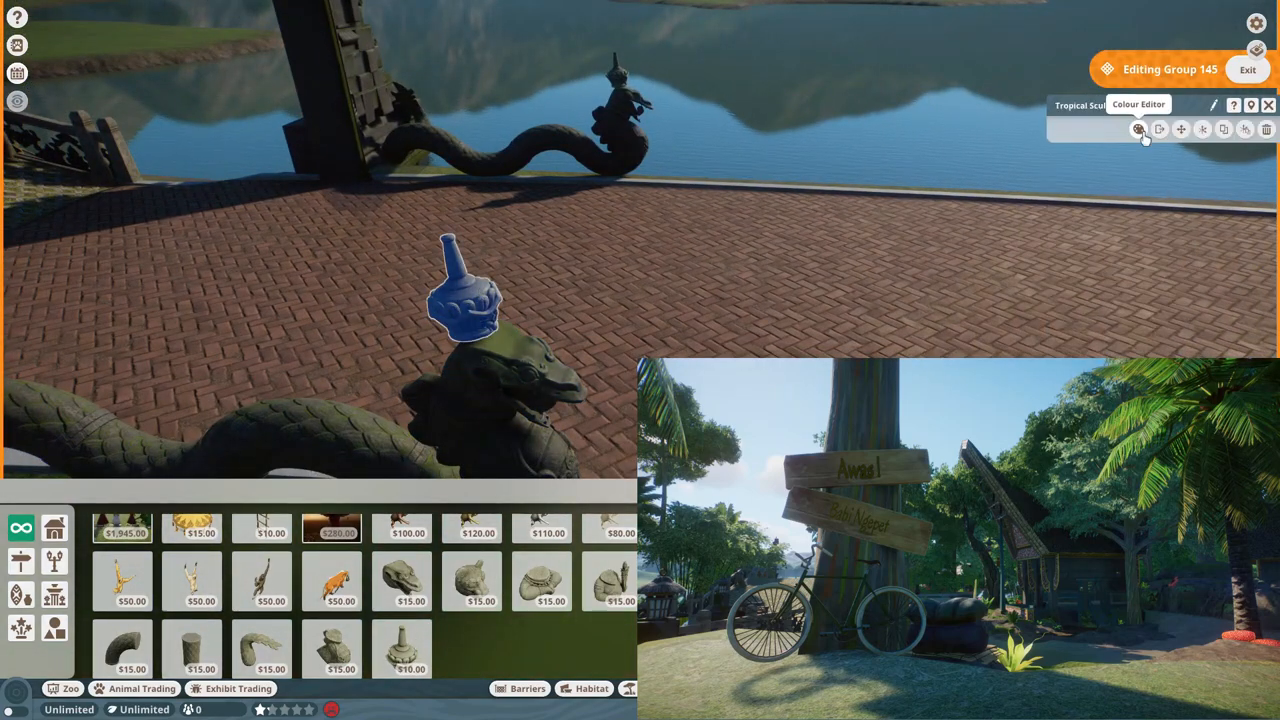
{"action": "left_click", "coordinate": [1139, 129]}
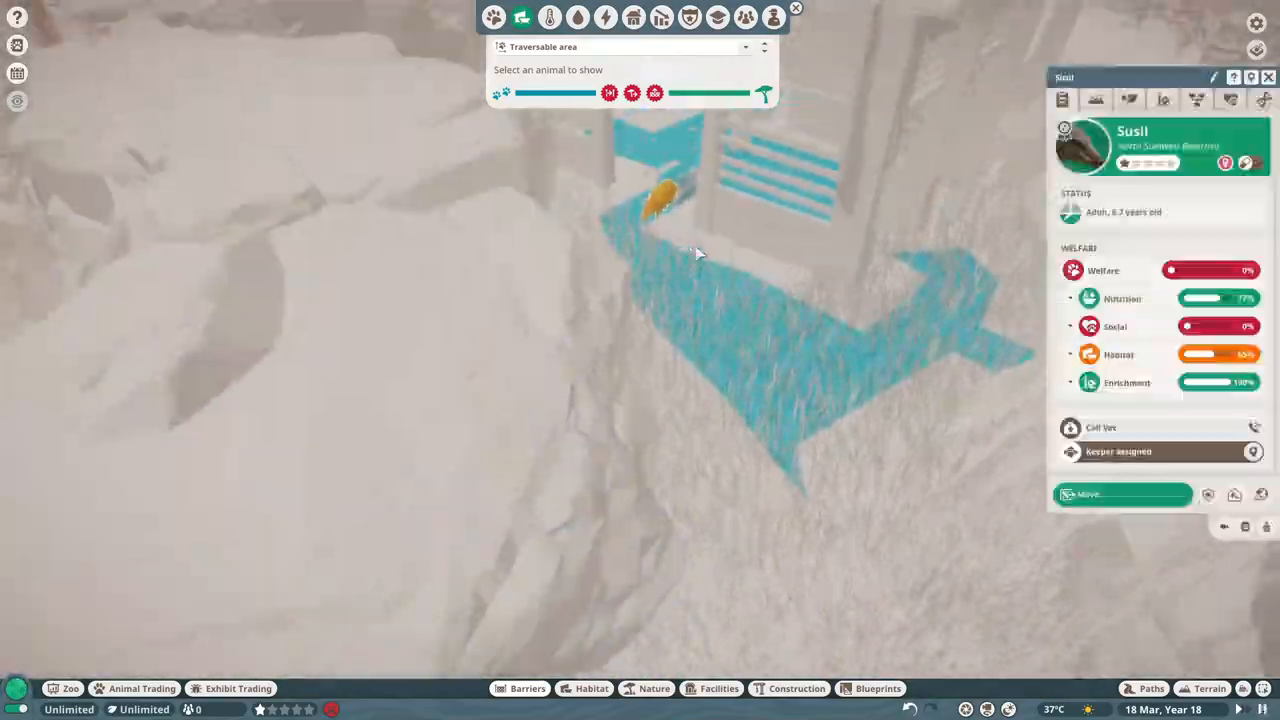
Paint soil texture across the habitat floor and near the barrier to raise soil to 41%
{"action": "left_click", "coordinate": [1209, 688]}
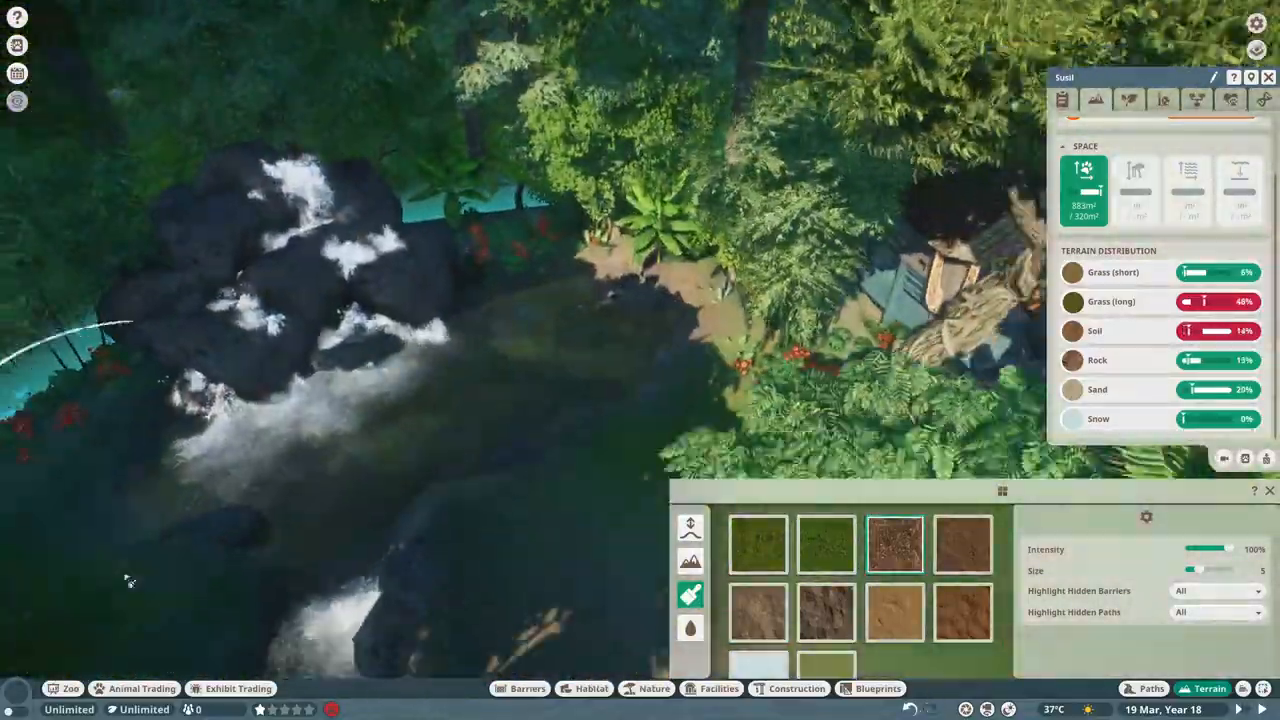
{"action": "left_click", "coordinate": [961, 543]}
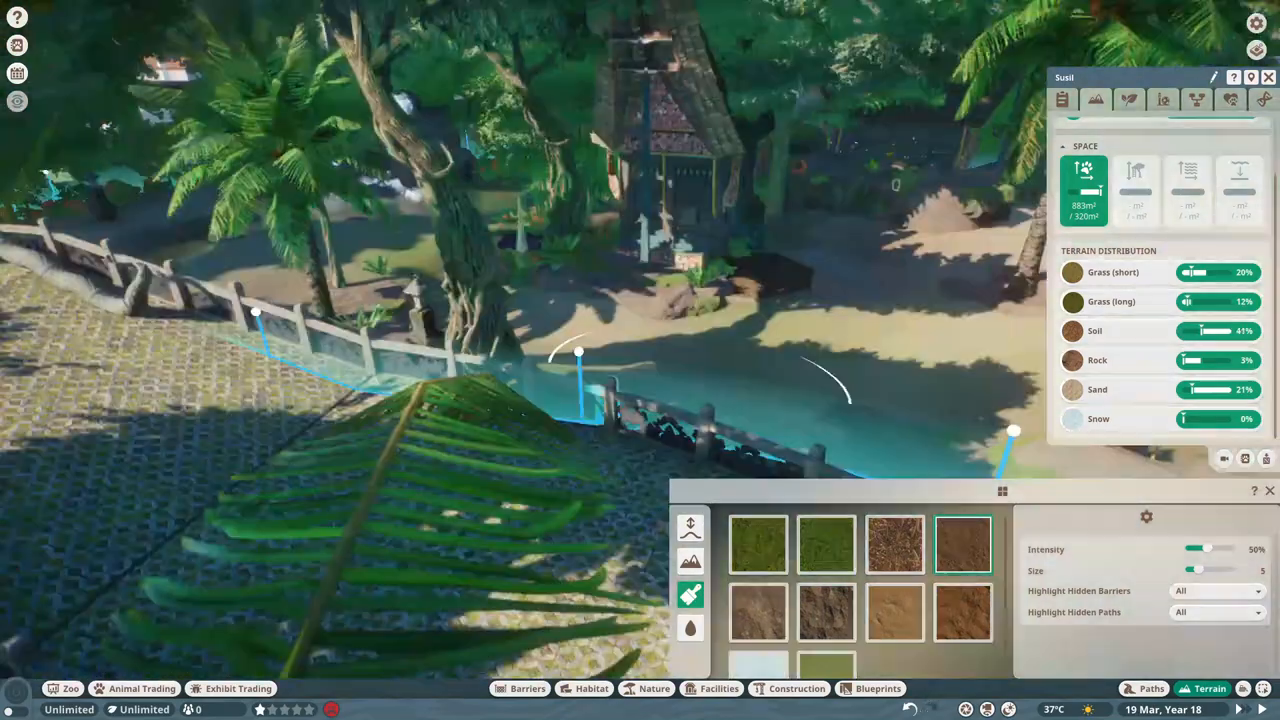
{"action": "left_click", "coordinate": [654, 688]}
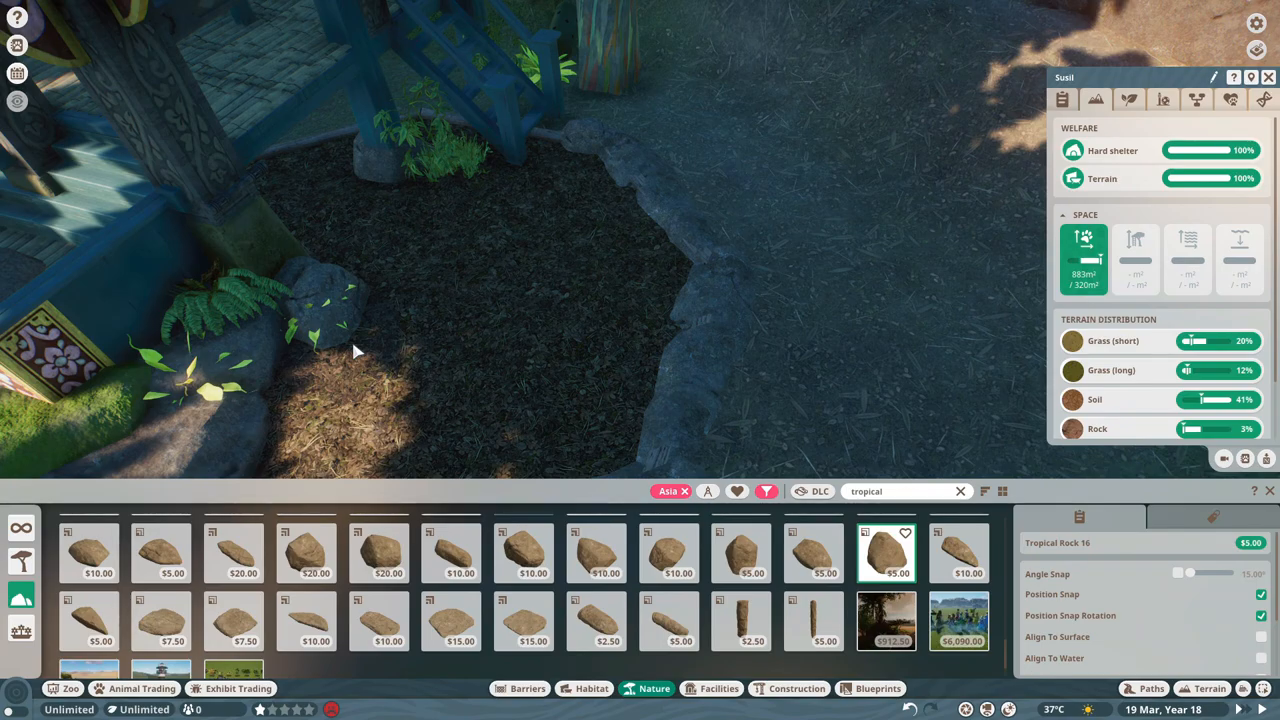
Place tropical rocks at the fence edge, select the rock group, and pick a tropical sculpture
{"action": "left_click", "coordinate": [451, 620]}
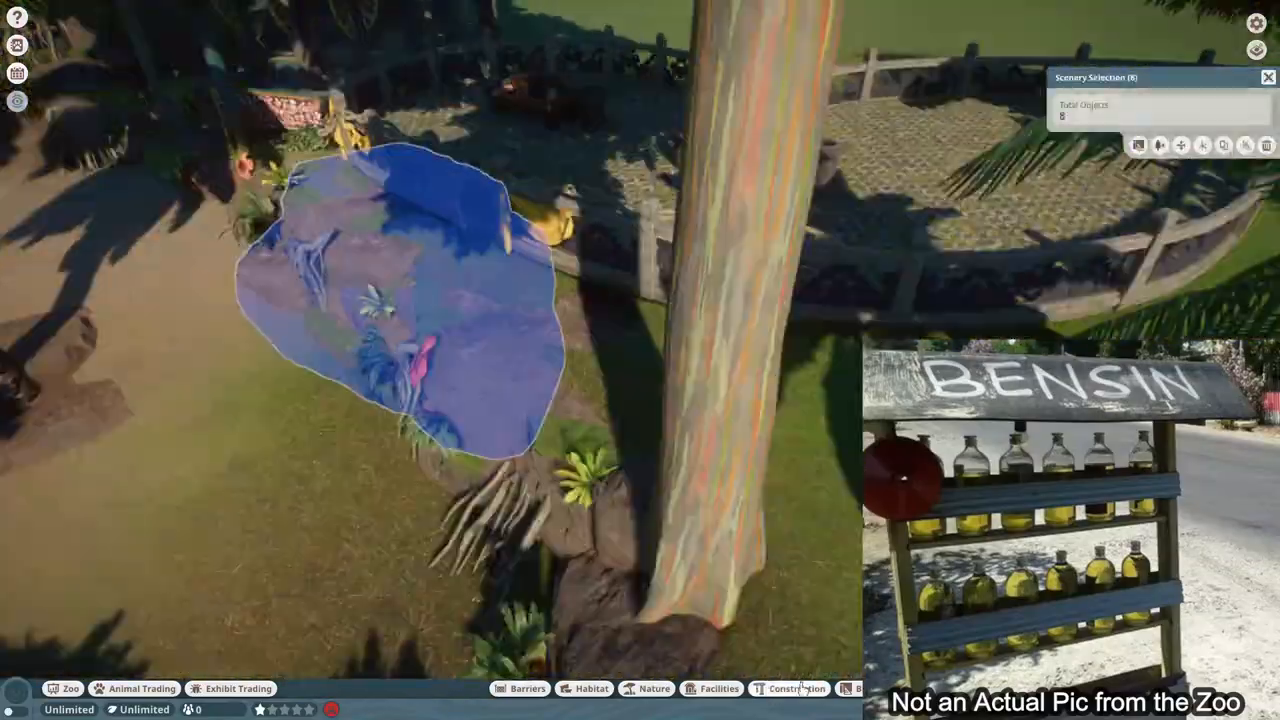
{"action": "left_click", "coordinate": [796, 688]}
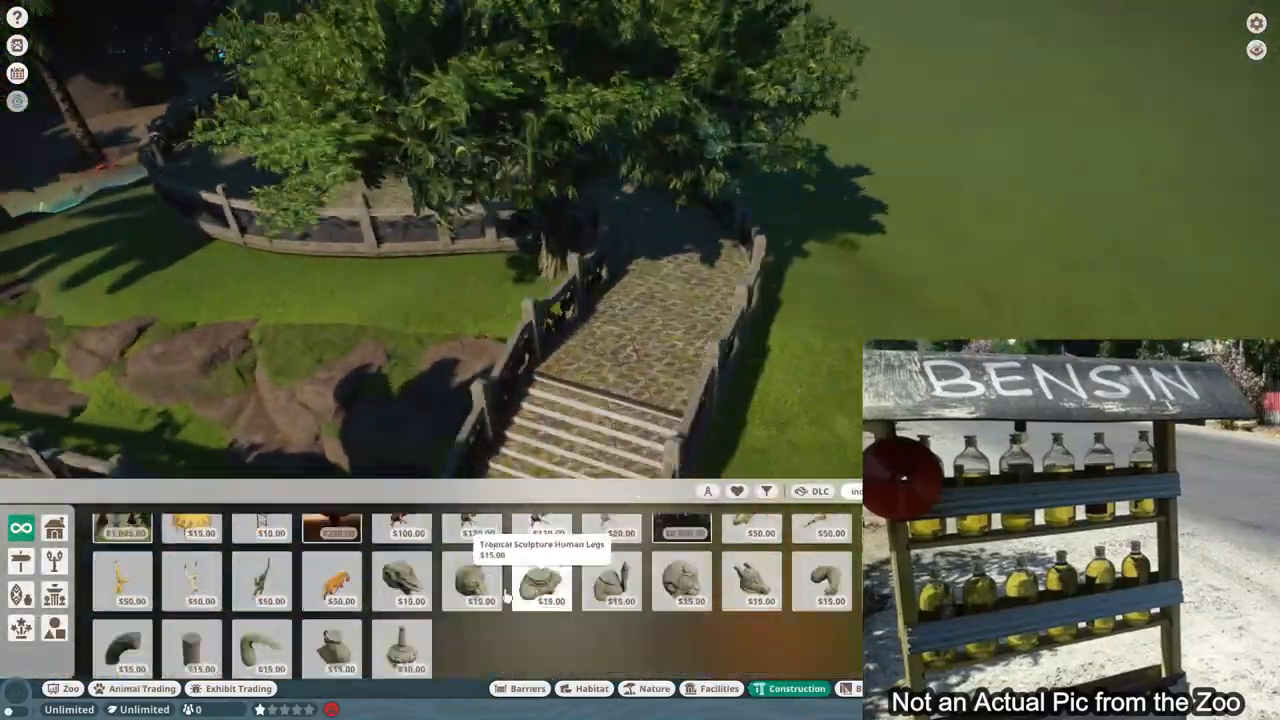
{"action": "left_click", "coordinate": [190, 538]}
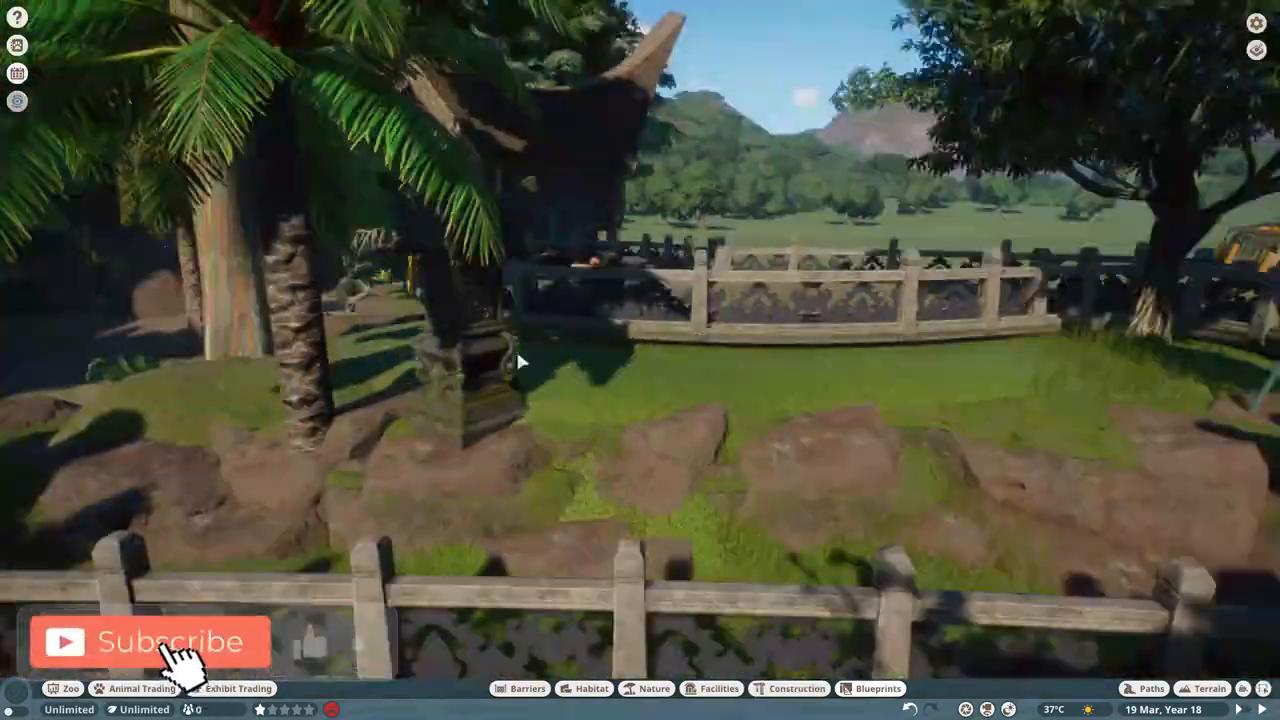
Place the Indonesian Temple and small Indonesian Research Centre blueprints on the lawn
{"action": "left_click", "coordinate": [789, 688]}
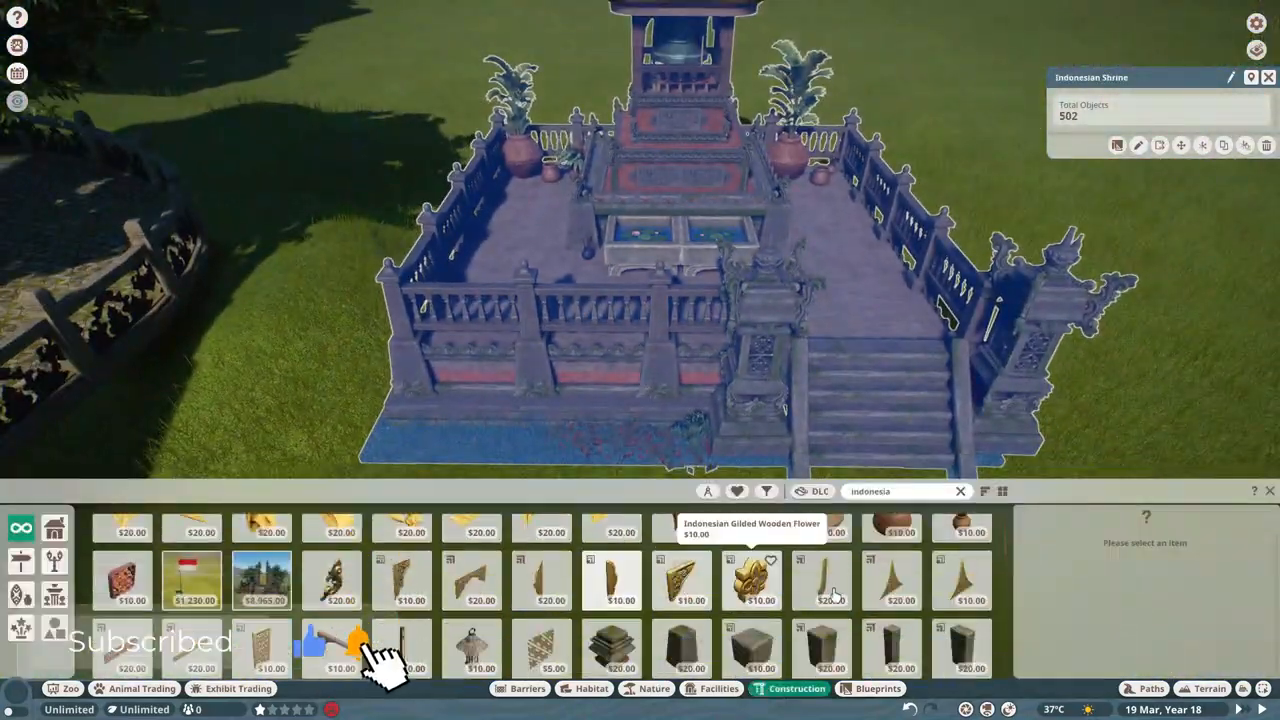
{"action": "left_click", "coordinate": [877, 688]}
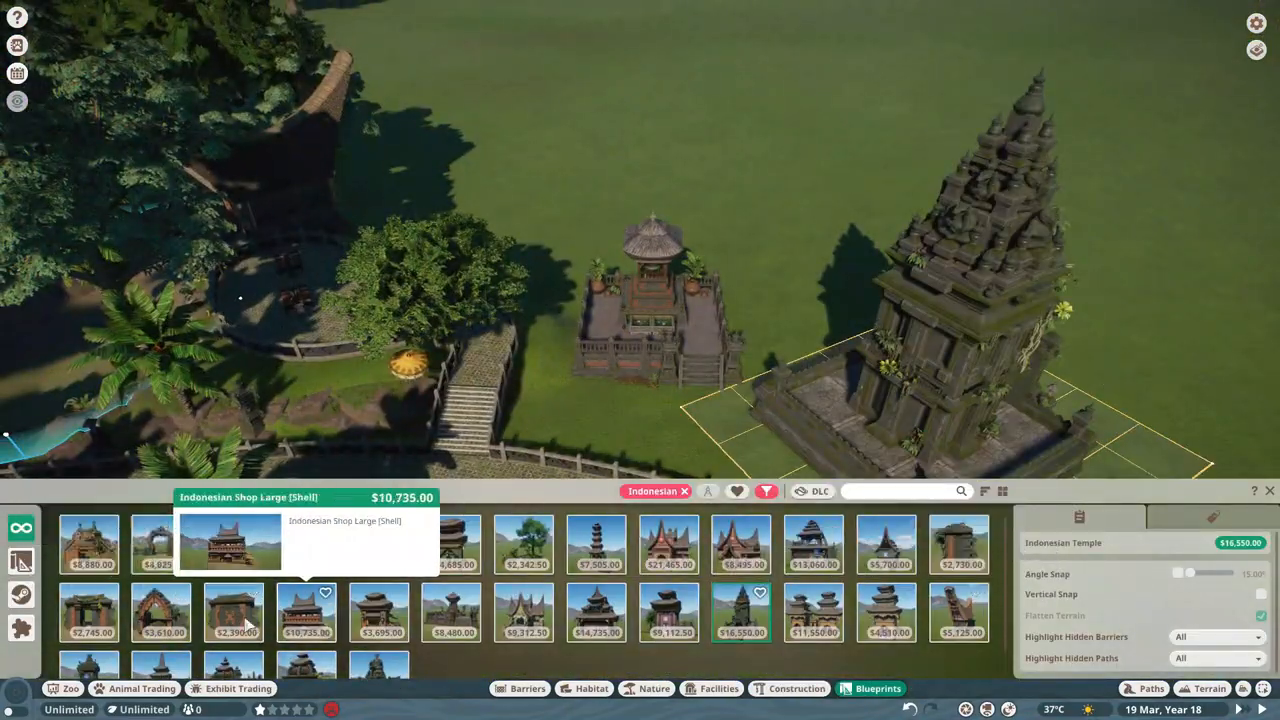
{"action": "left_click", "coordinate": [887, 545]}
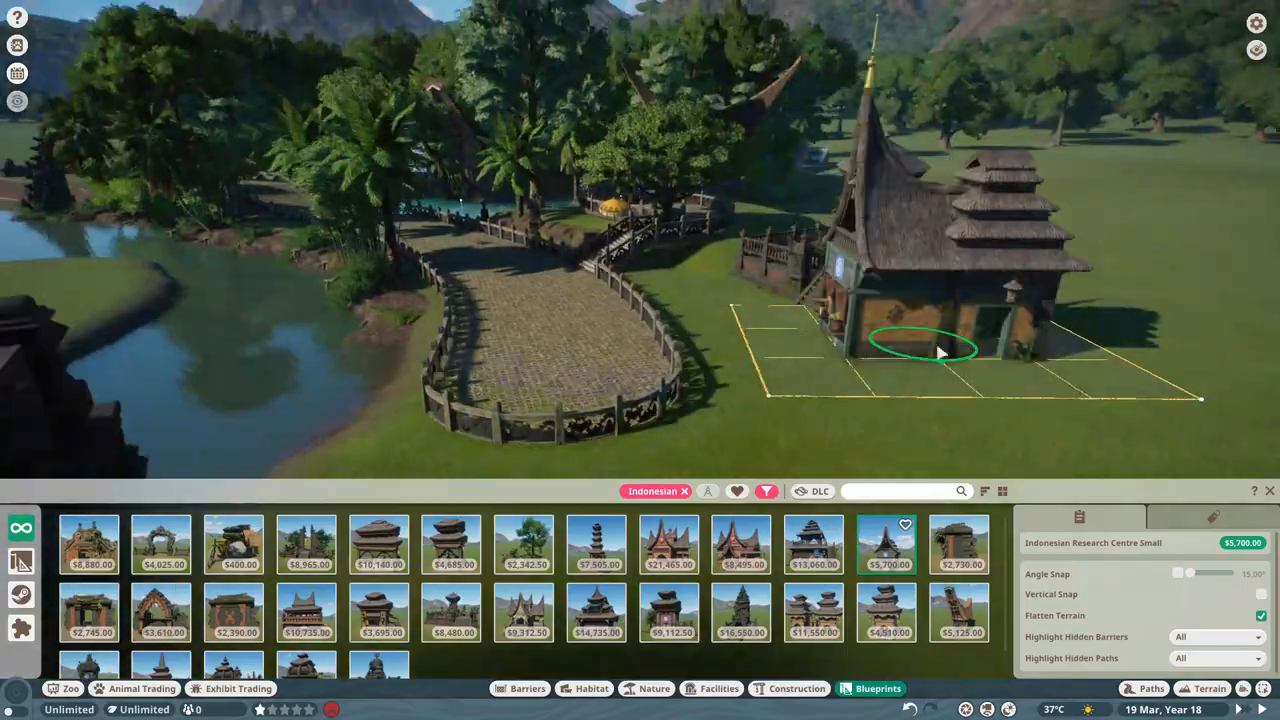
{"action": "left_click", "coordinate": [797, 688]}
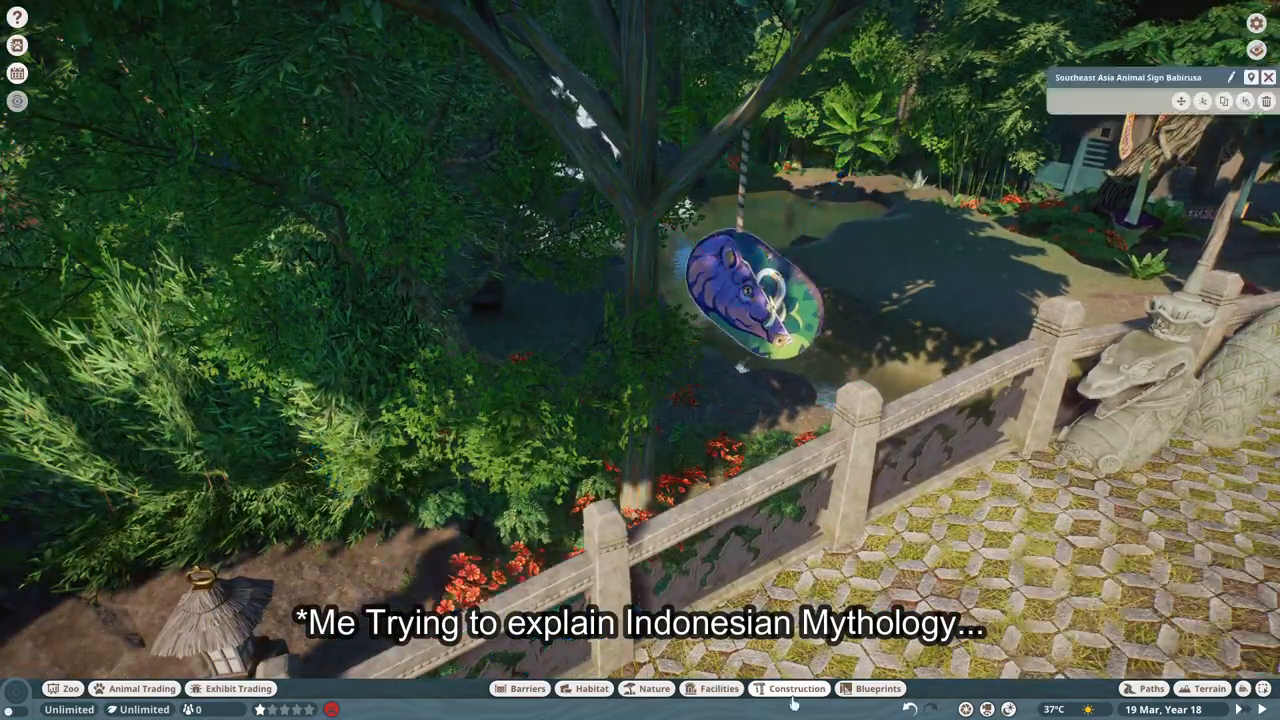
Reposition the babirusa sign, finish the walkway barrier, and mount Zoopedia Frame 01 on the railing
{"action": "left_click", "coordinate": [797, 688]}
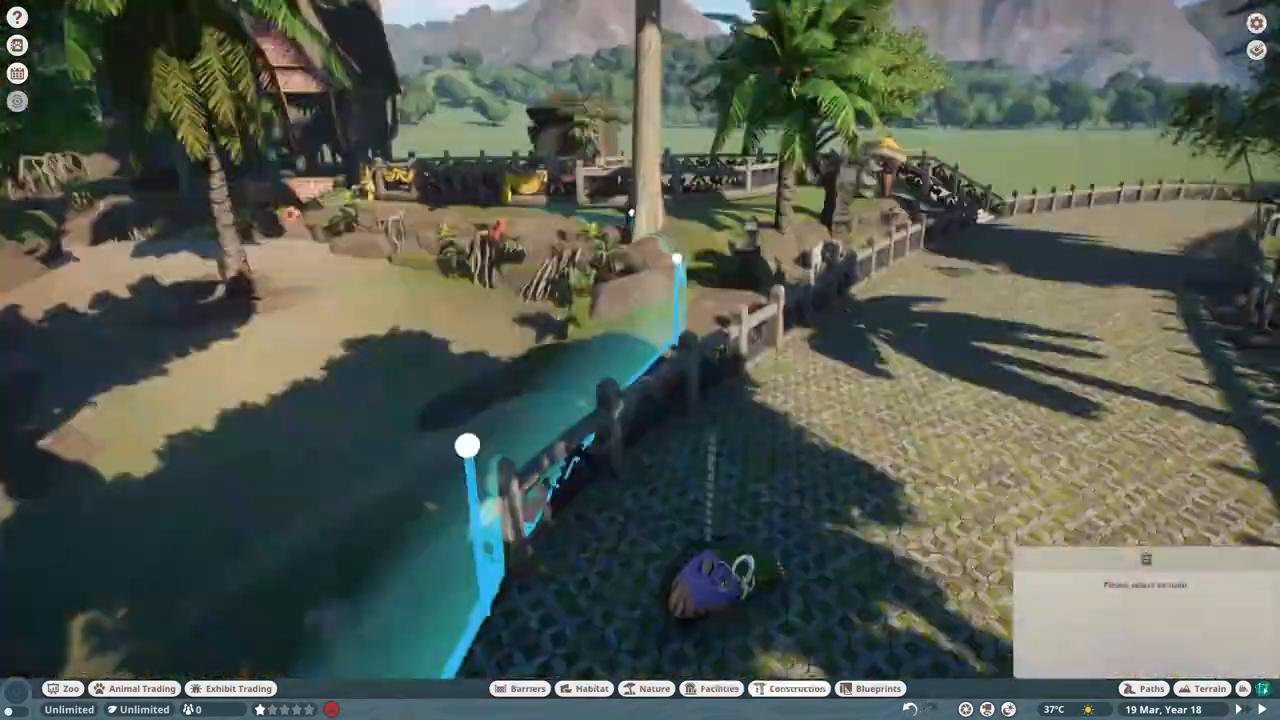
{"action": "left_click", "coordinate": [789, 688]}
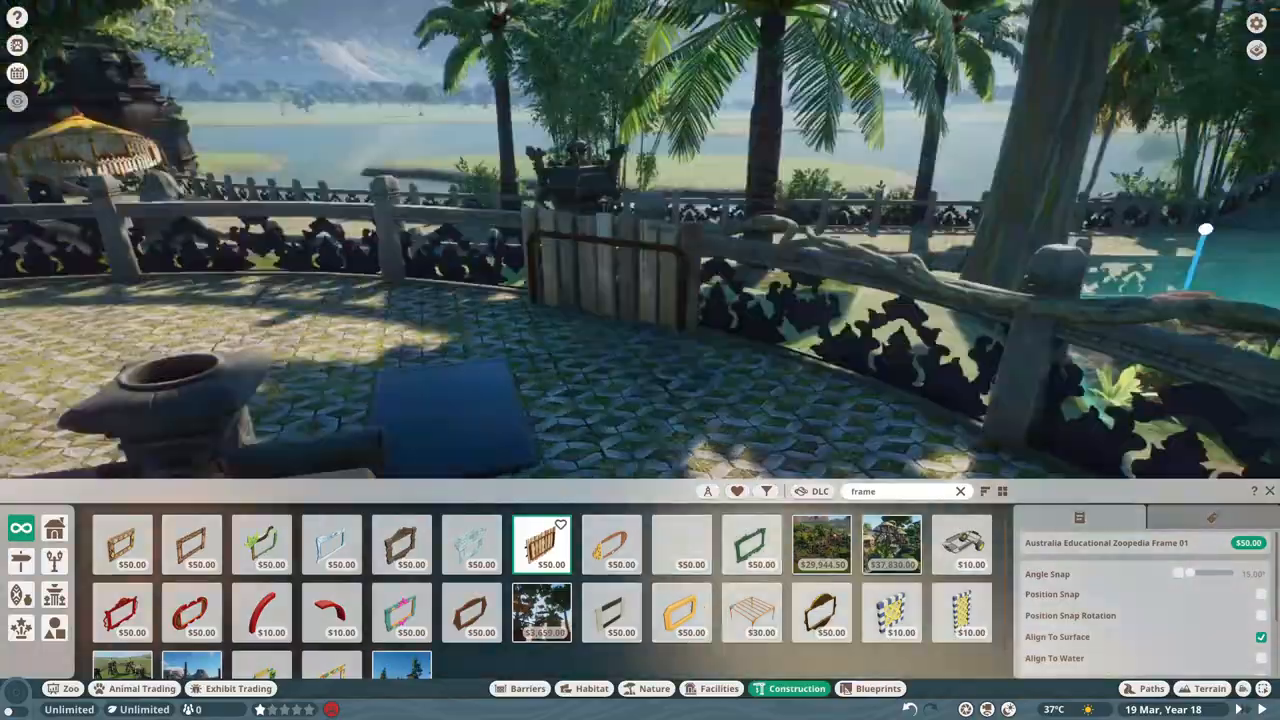
{"action": "left_click", "coordinate": [718, 688]}
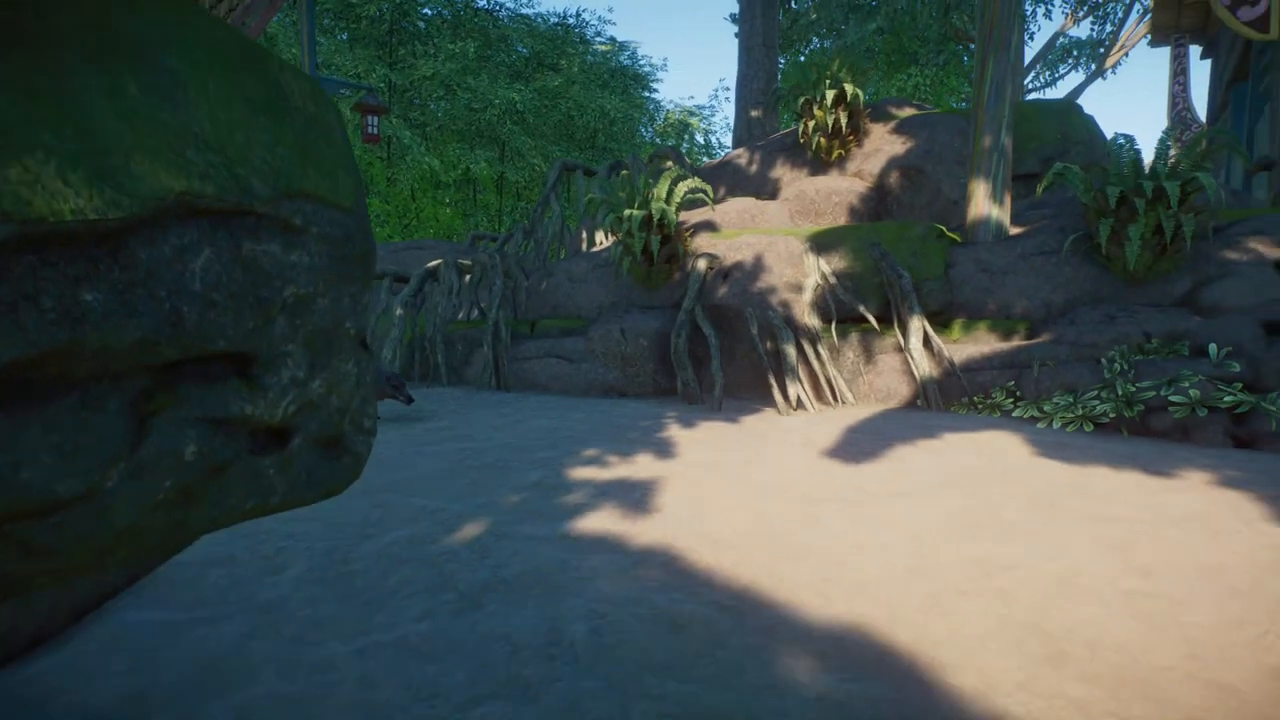
{"action": "mouse_move", "coordinate": [640, 360]}
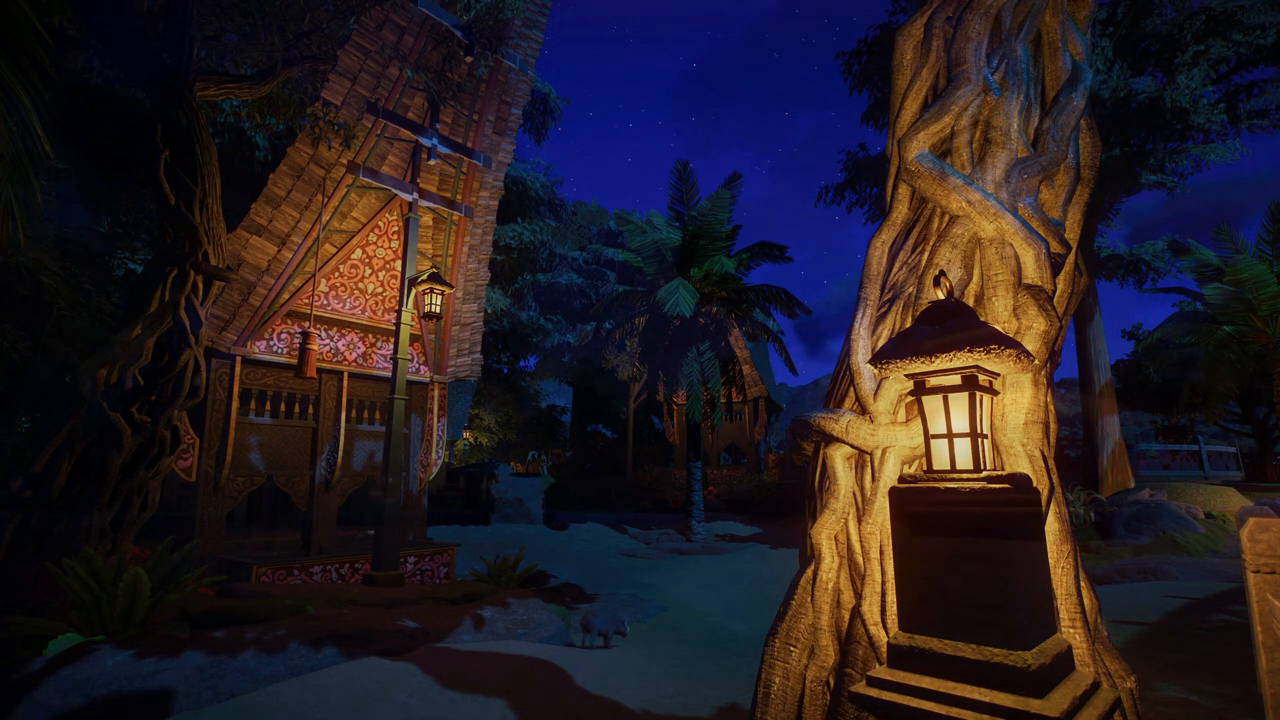
{"action": "mouse_move", "coordinate": [640, 360]}
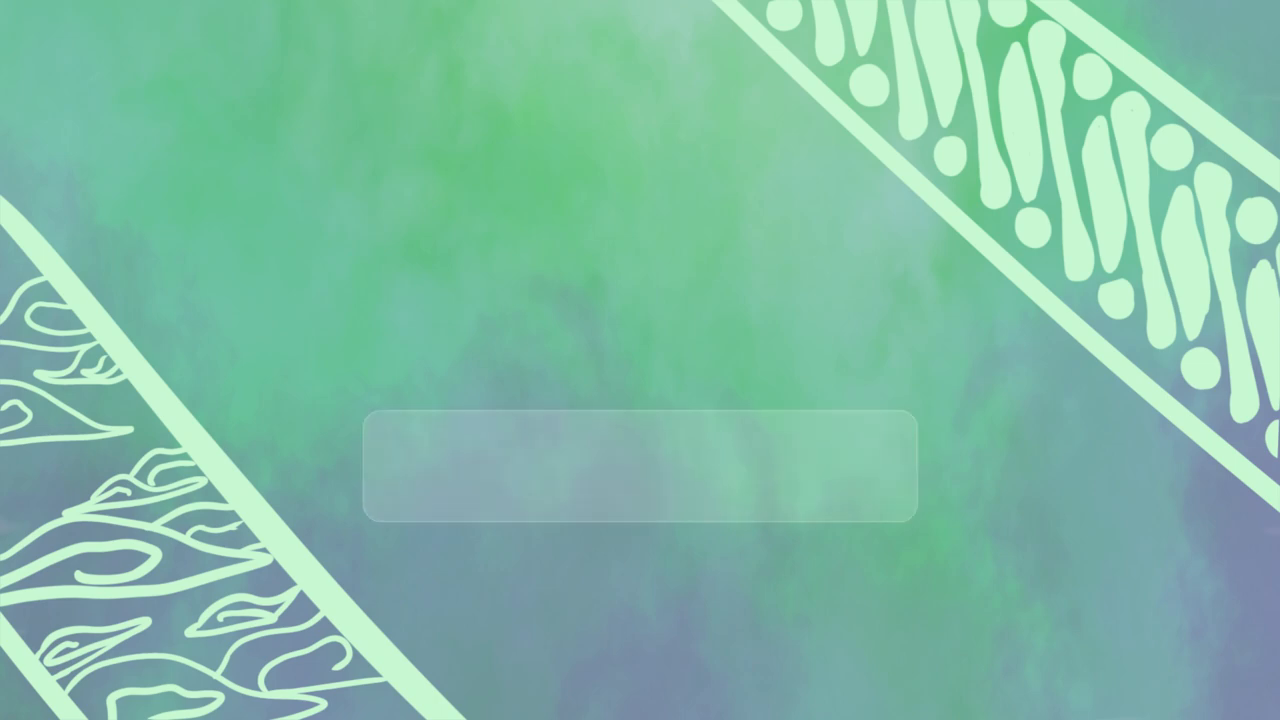
{"action": "left_click", "coordinate": [540, 470]}
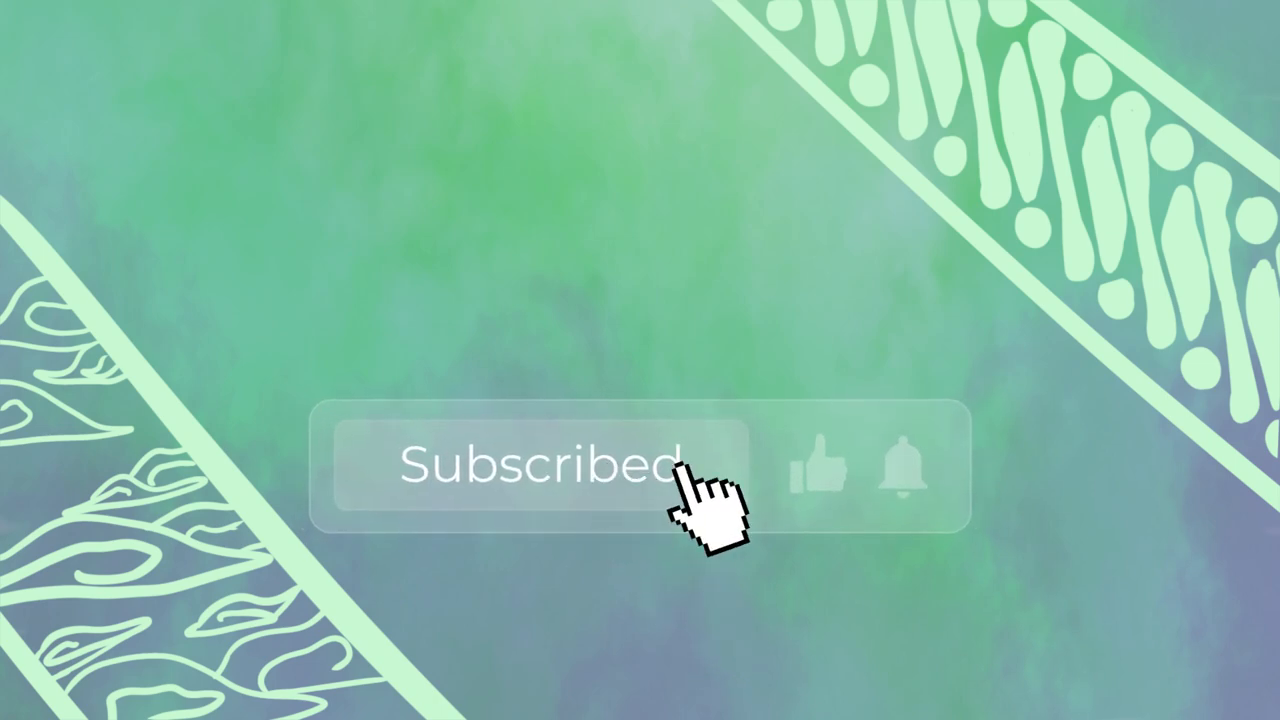